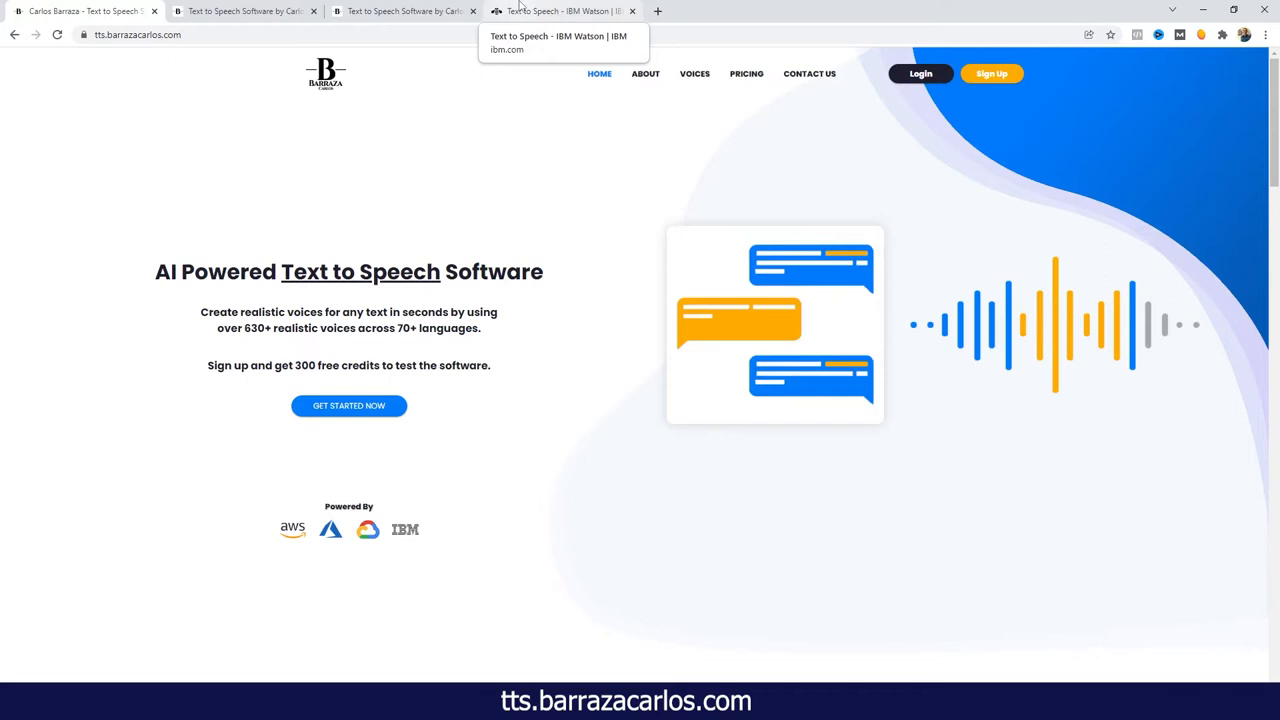
mouse_move(437, 173)
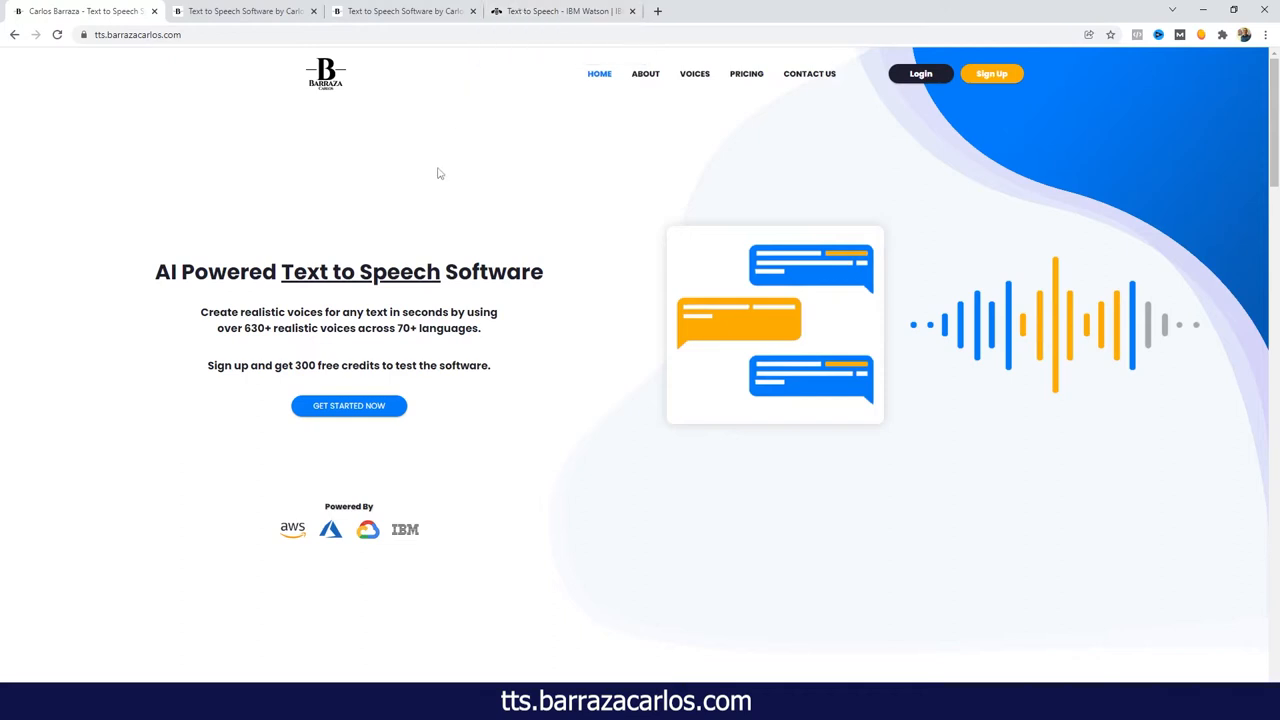
mouse_move(300, 175)
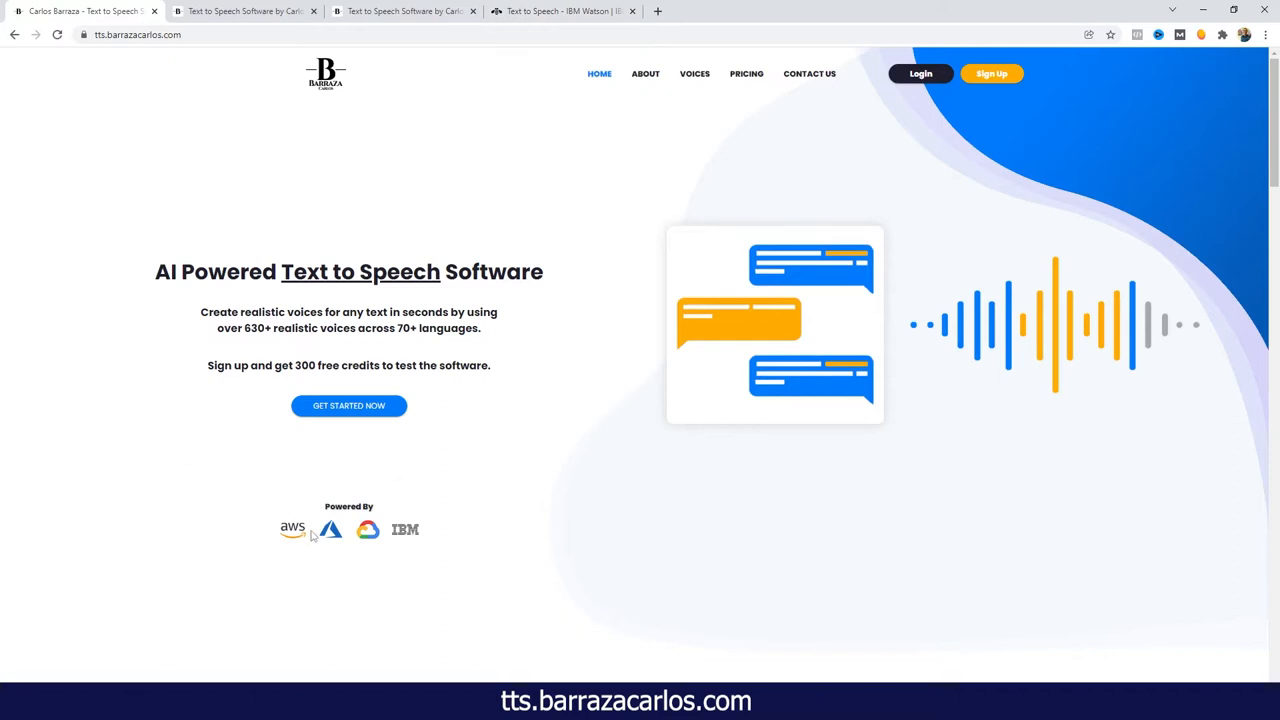
mouse_move(413, 538)
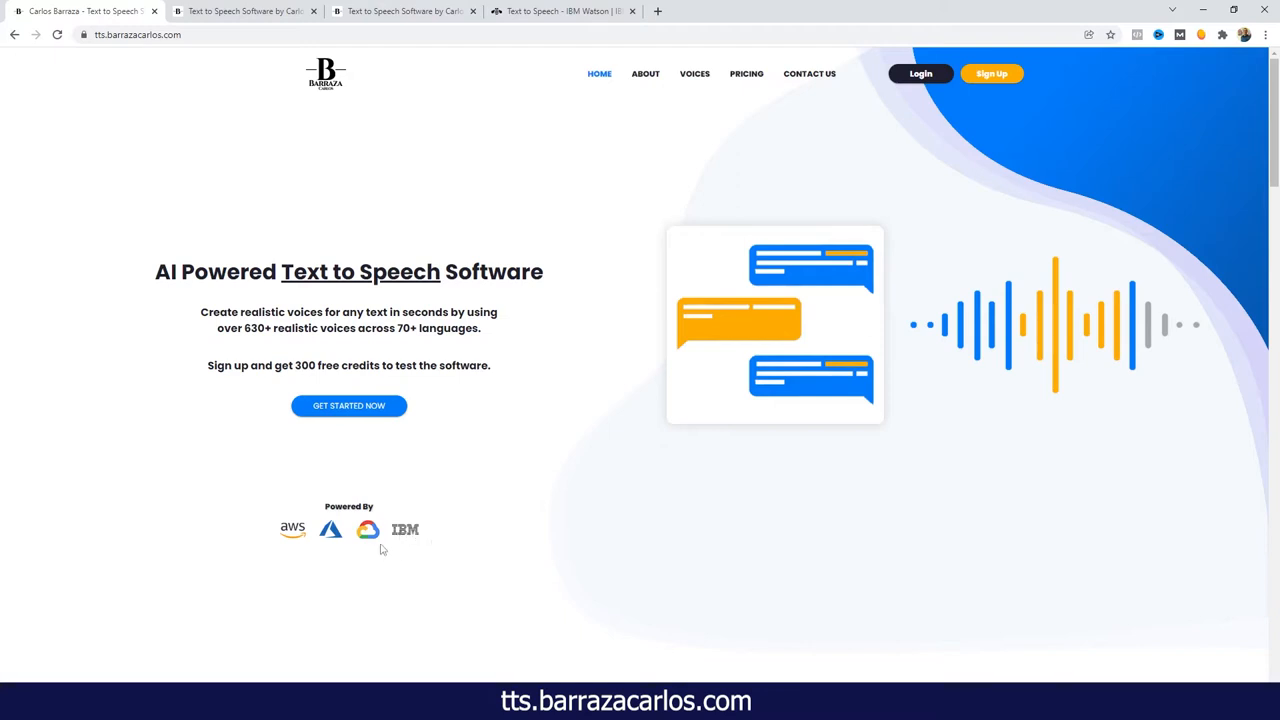
mouse_move(335, 540)
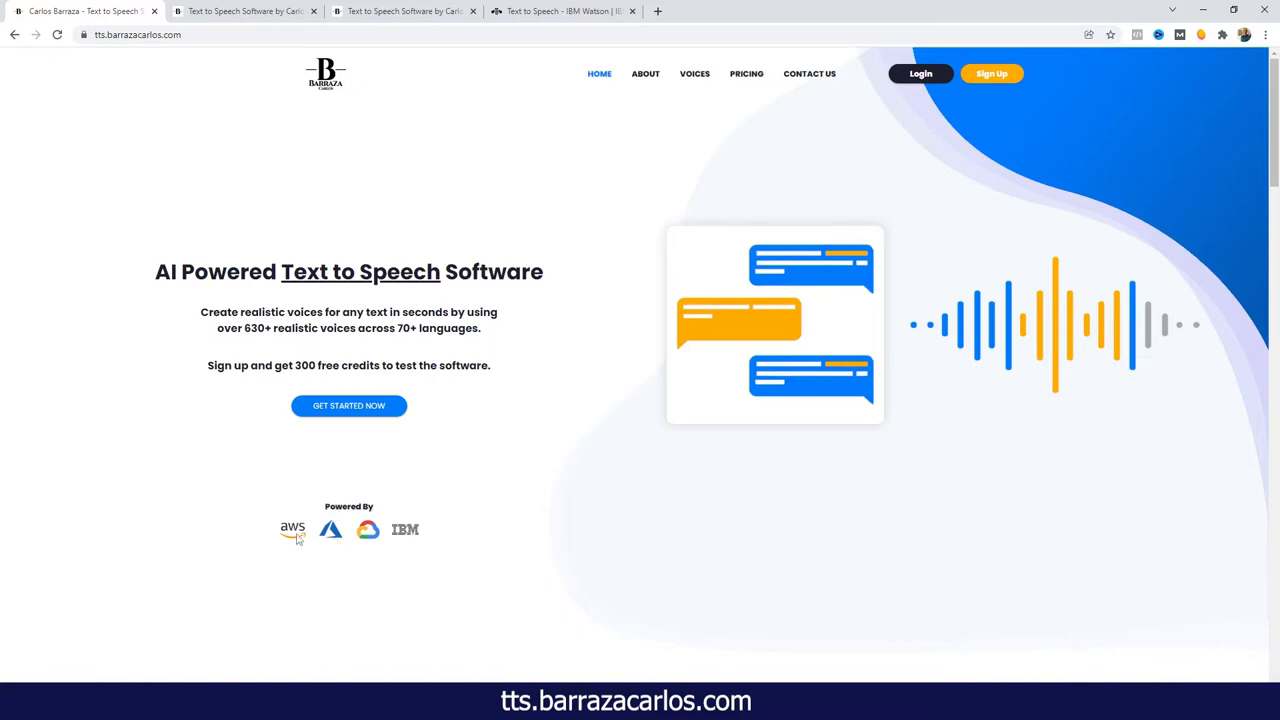
mouse_move(445, 496)
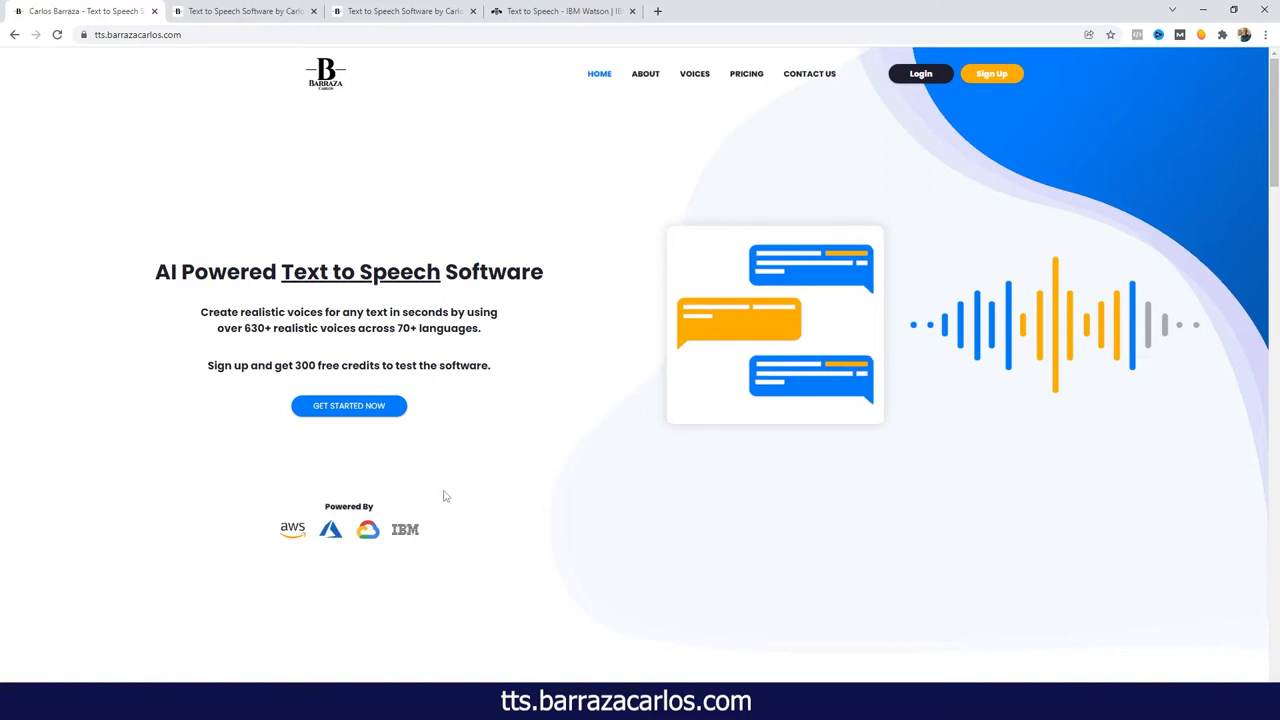
mouse_move(285, 382)
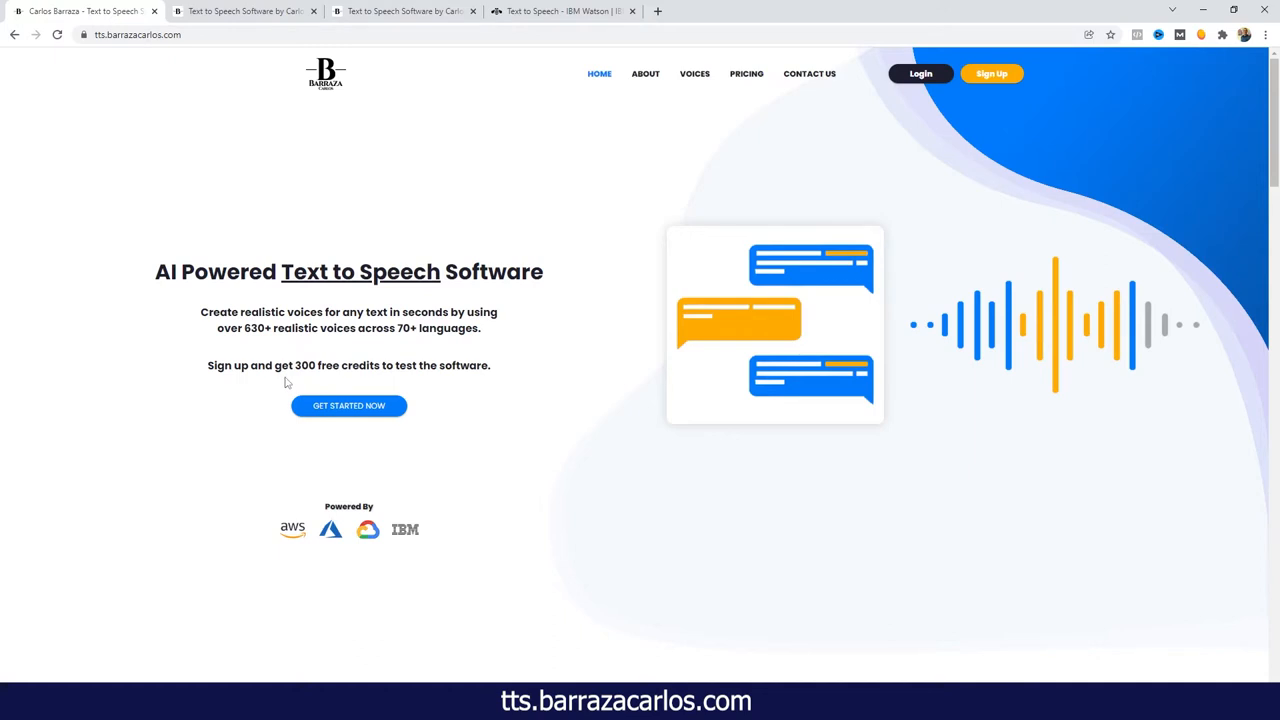
mouse_move(335, 367)
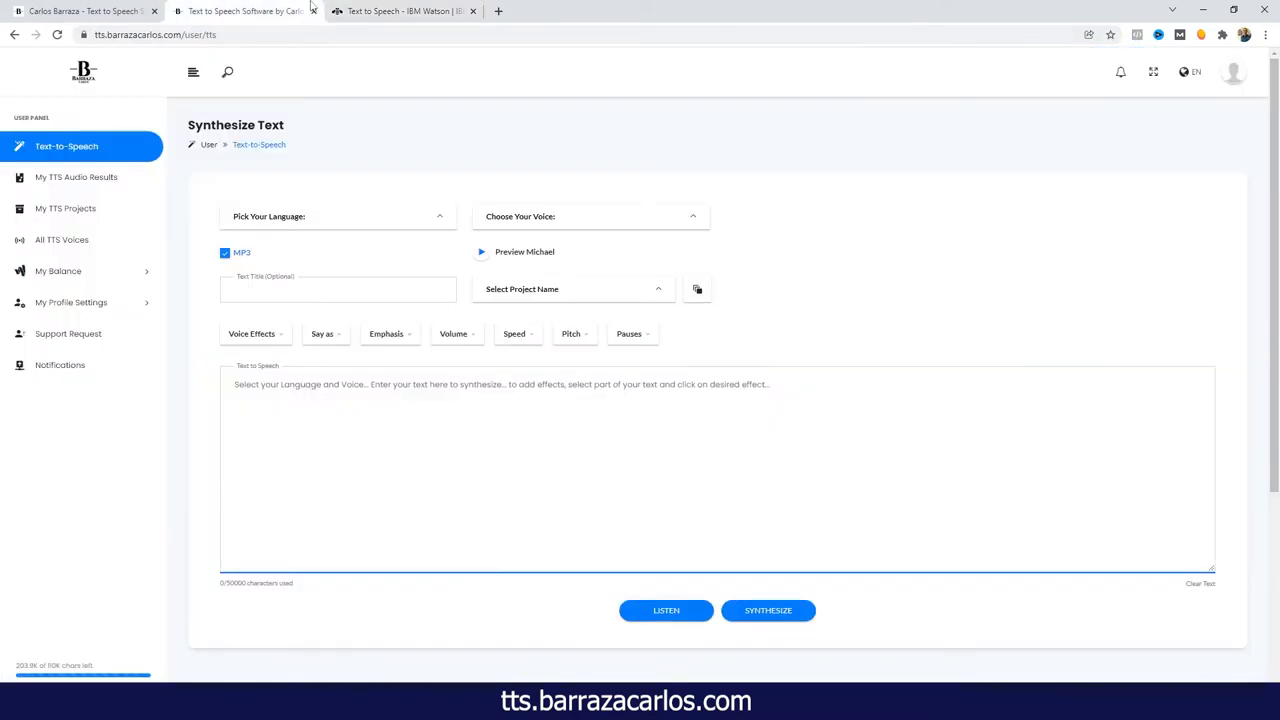
mouse_move(349, 205)
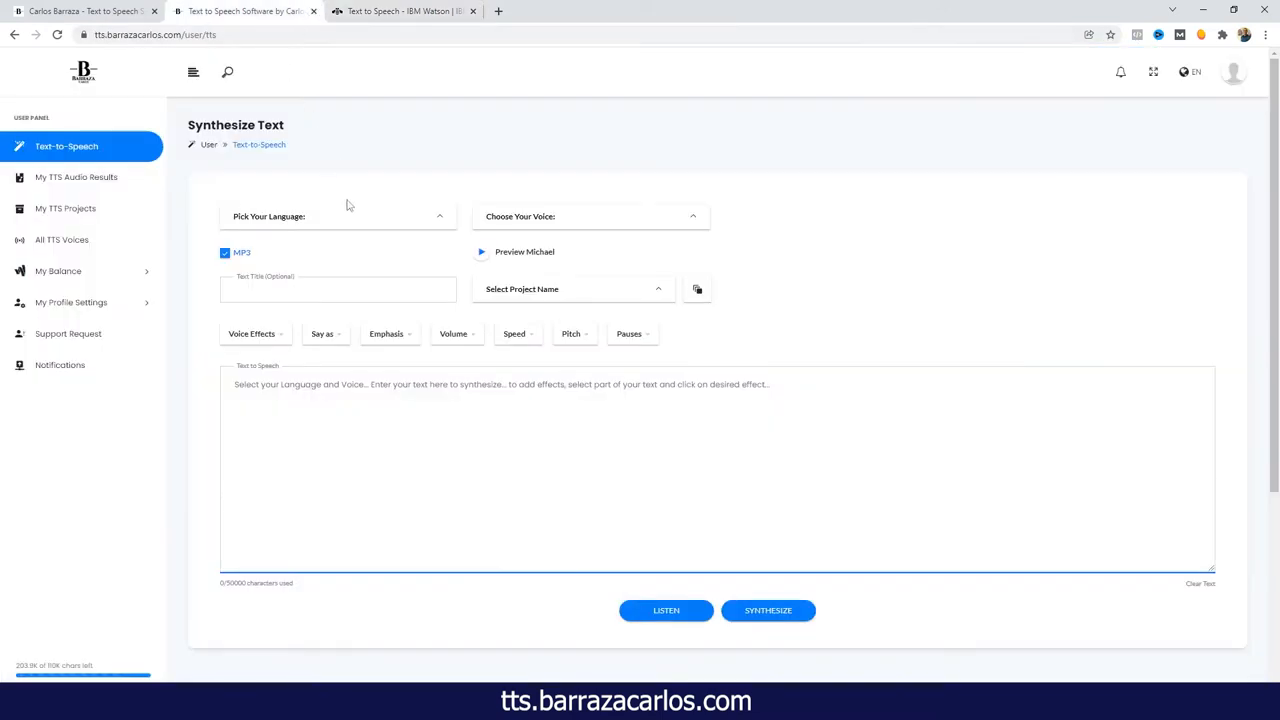
Step: Choose English (USA) from the language list and scroll the voice list to the IBM voices
click(335, 216)
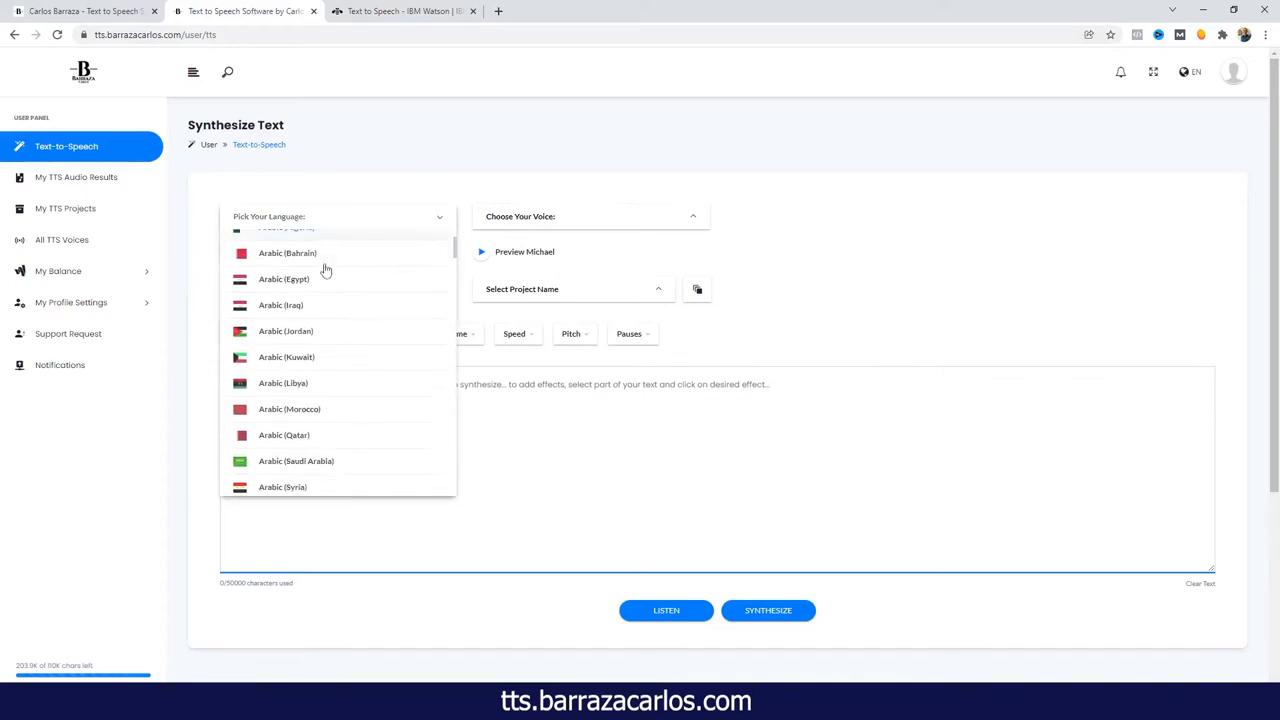
scroll(down, 3)
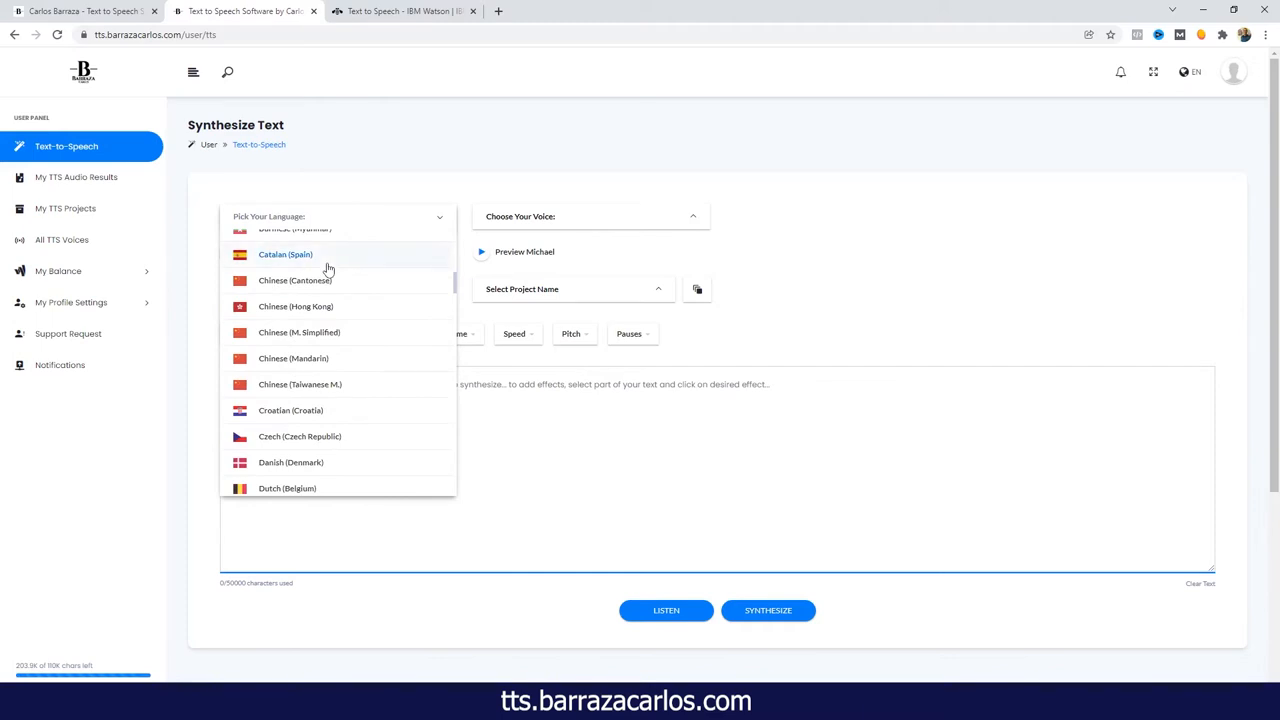
mouse_move(296, 267)
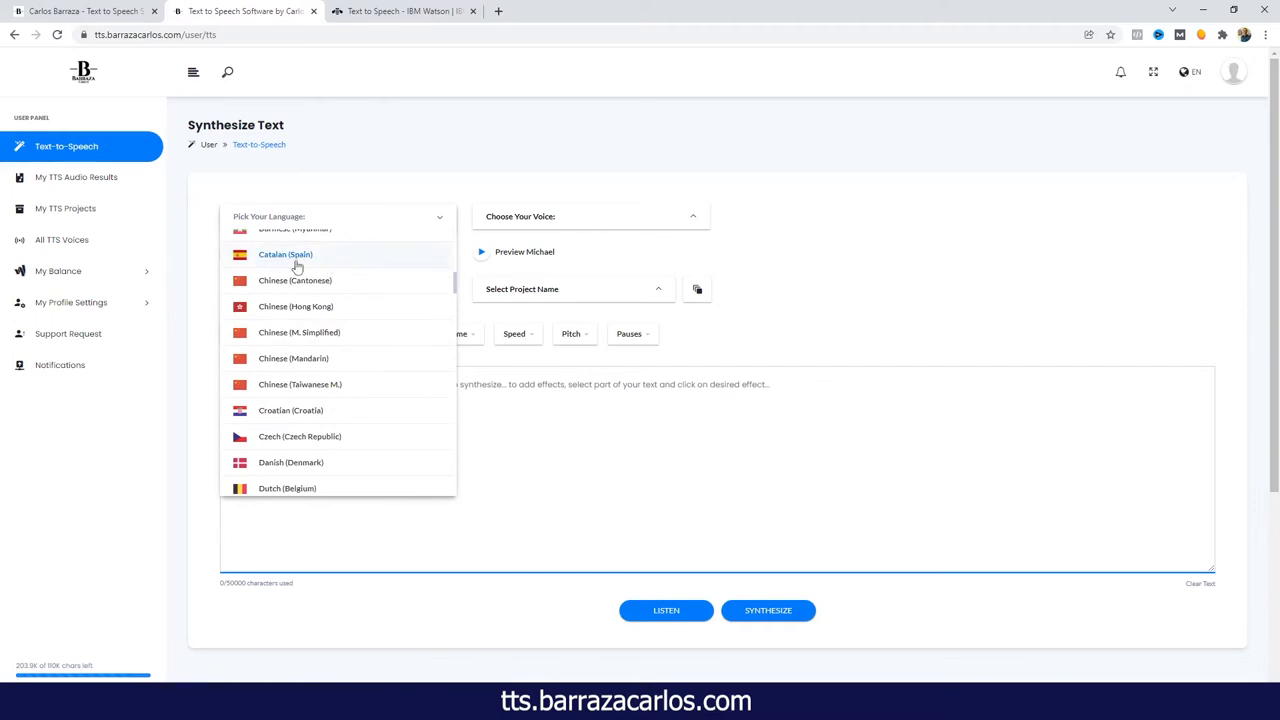
scroll(down, 3)
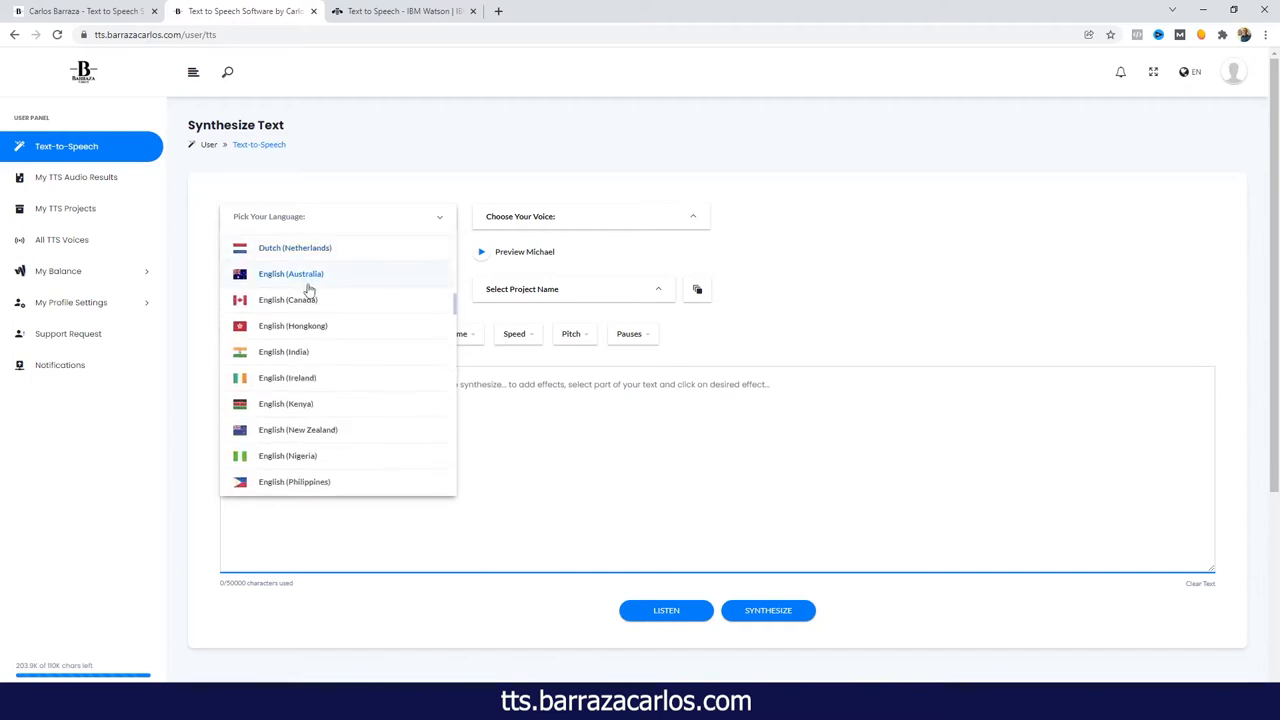
scroll(down, 3)
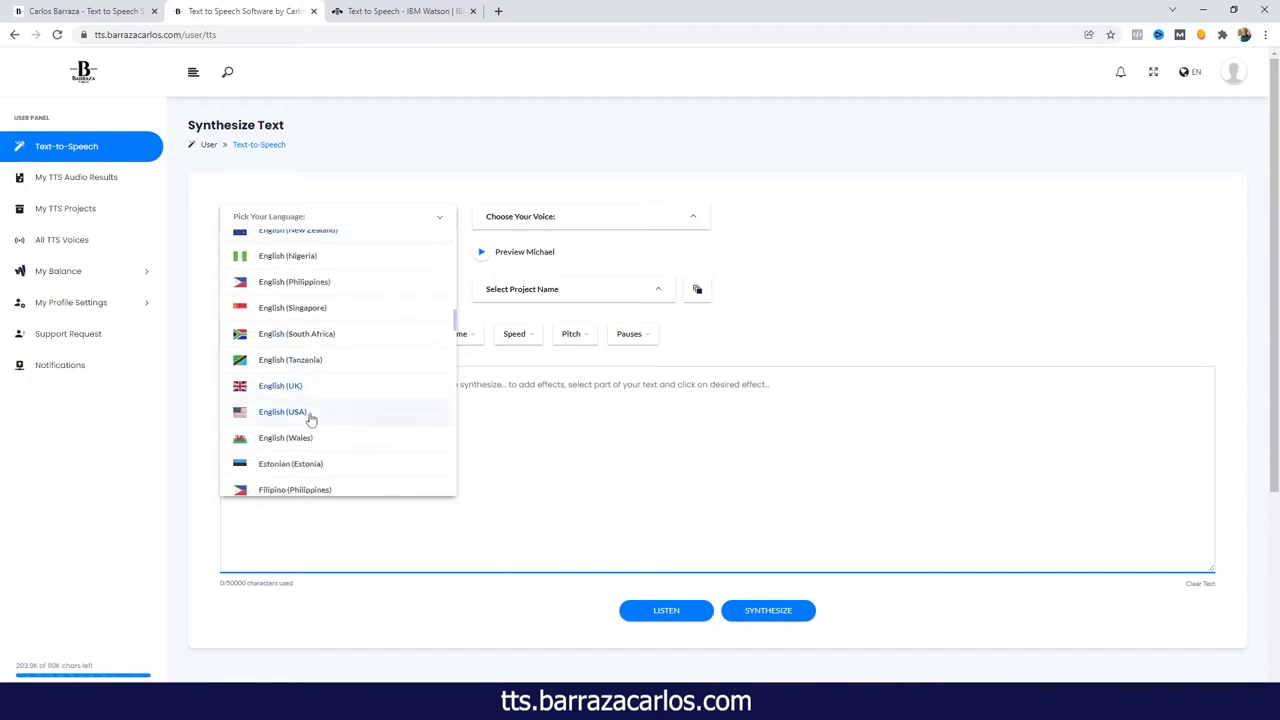
click(283, 411)
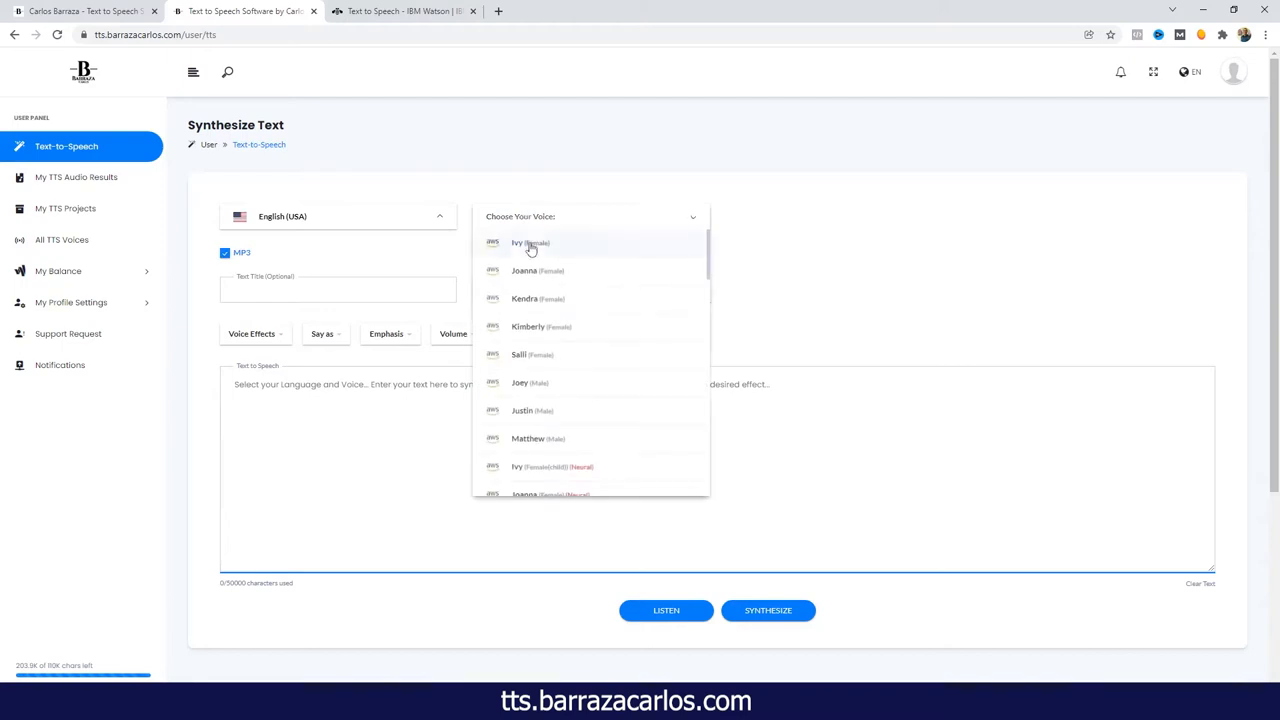
scroll(down, 3)
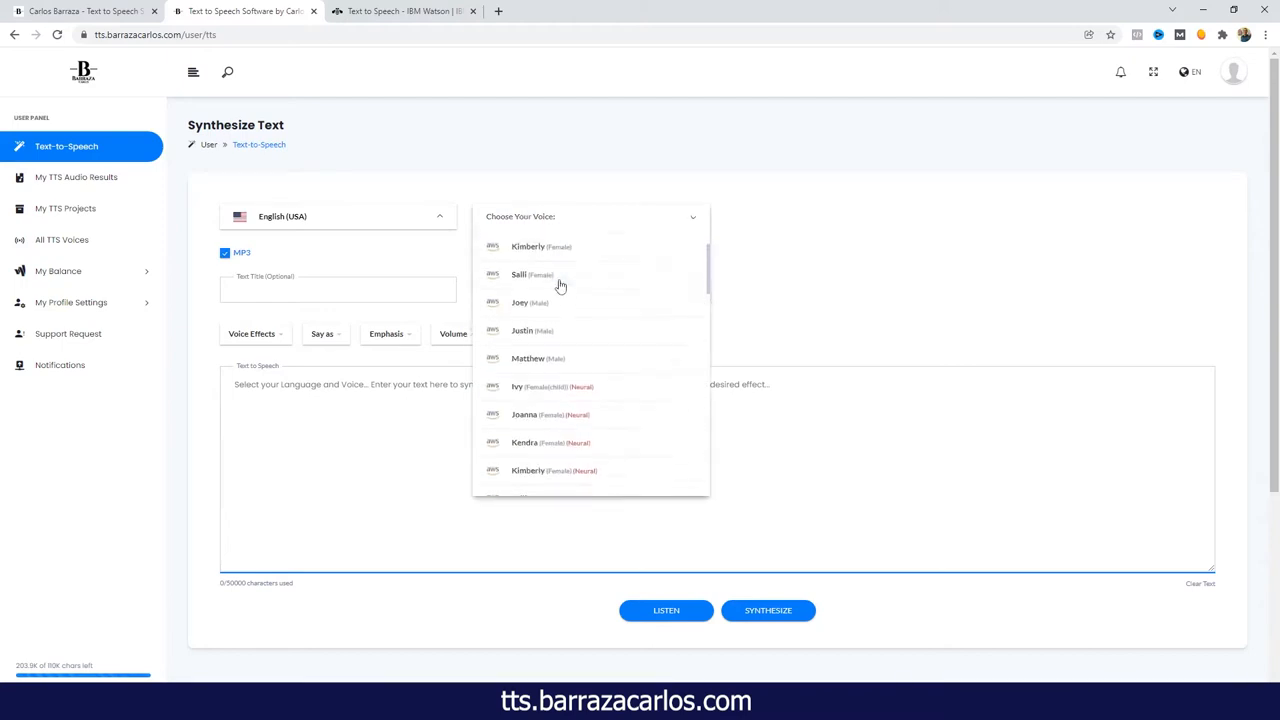
scroll(down, 3)
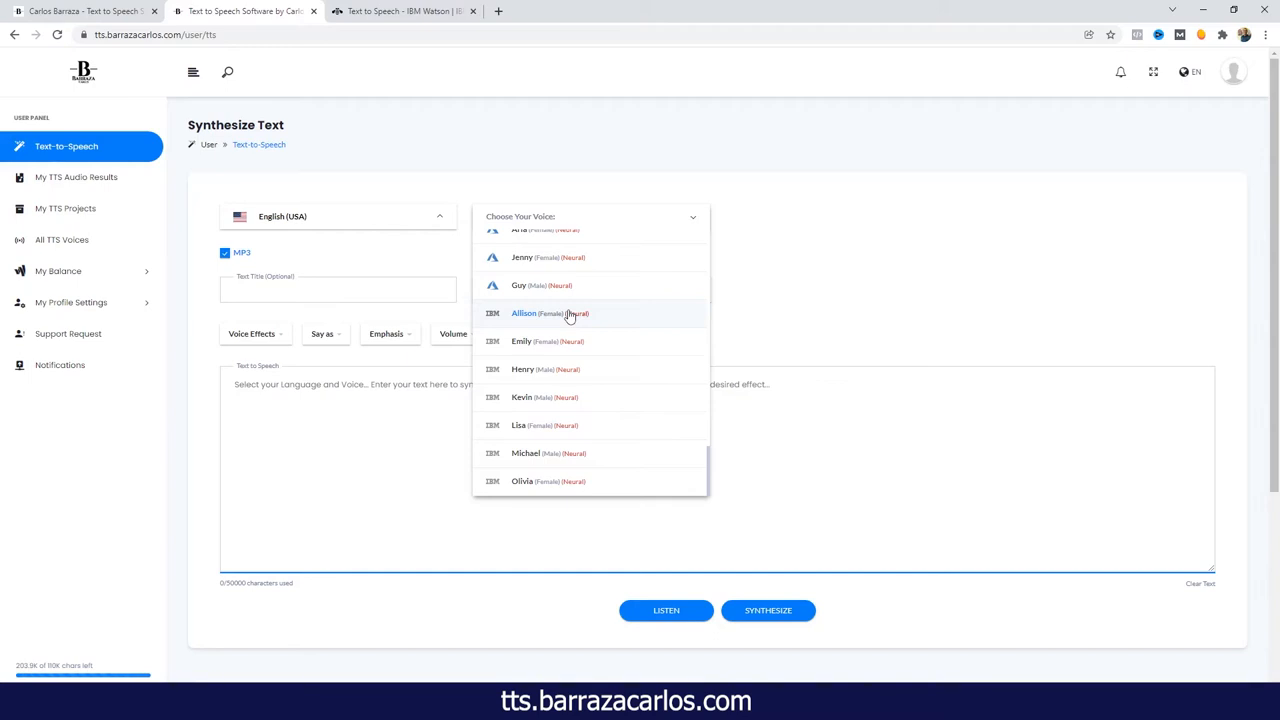
Step: Try IBM's Michael, then choose Olivia instead and play and stop her sample
click(525, 453)
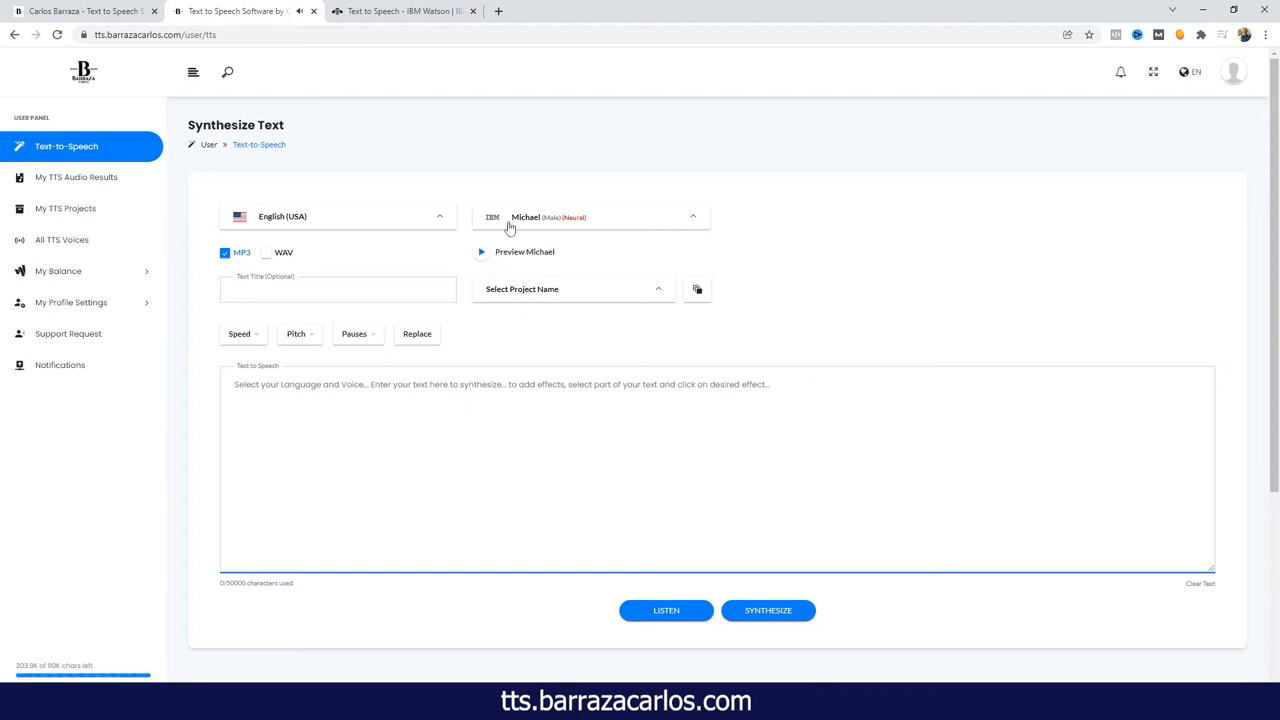
click(590, 216)
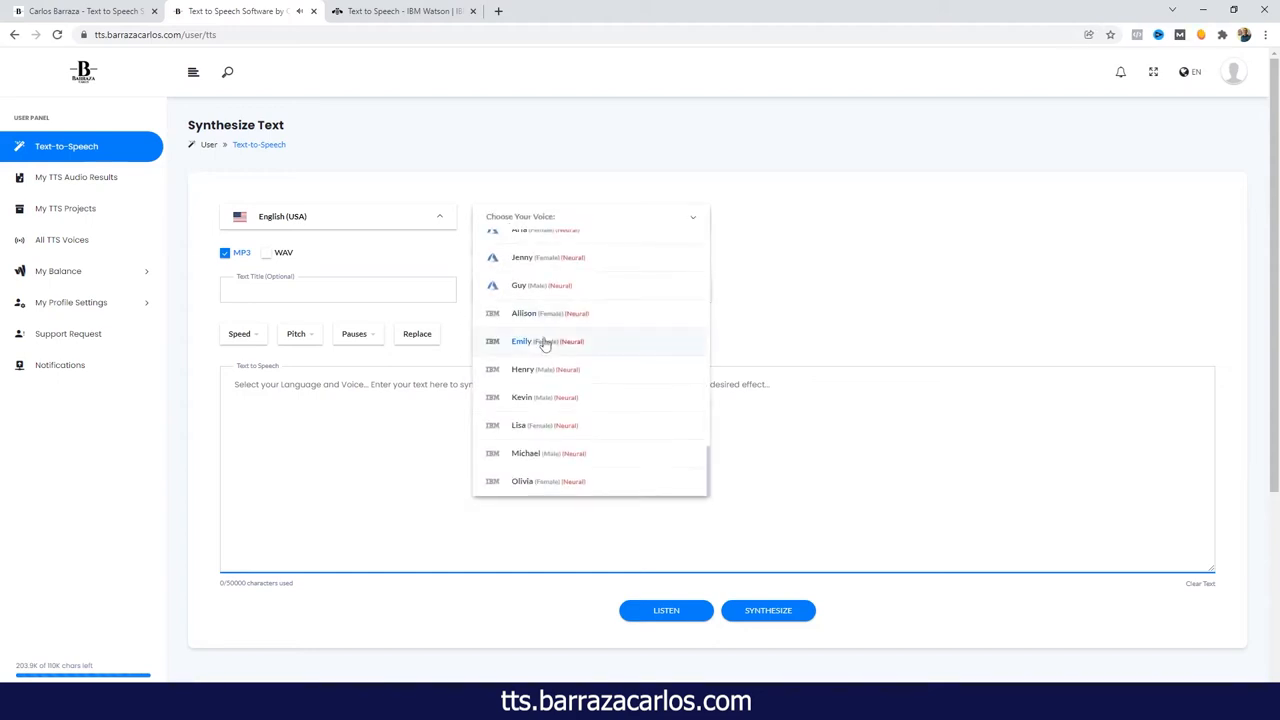
click(522, 481)
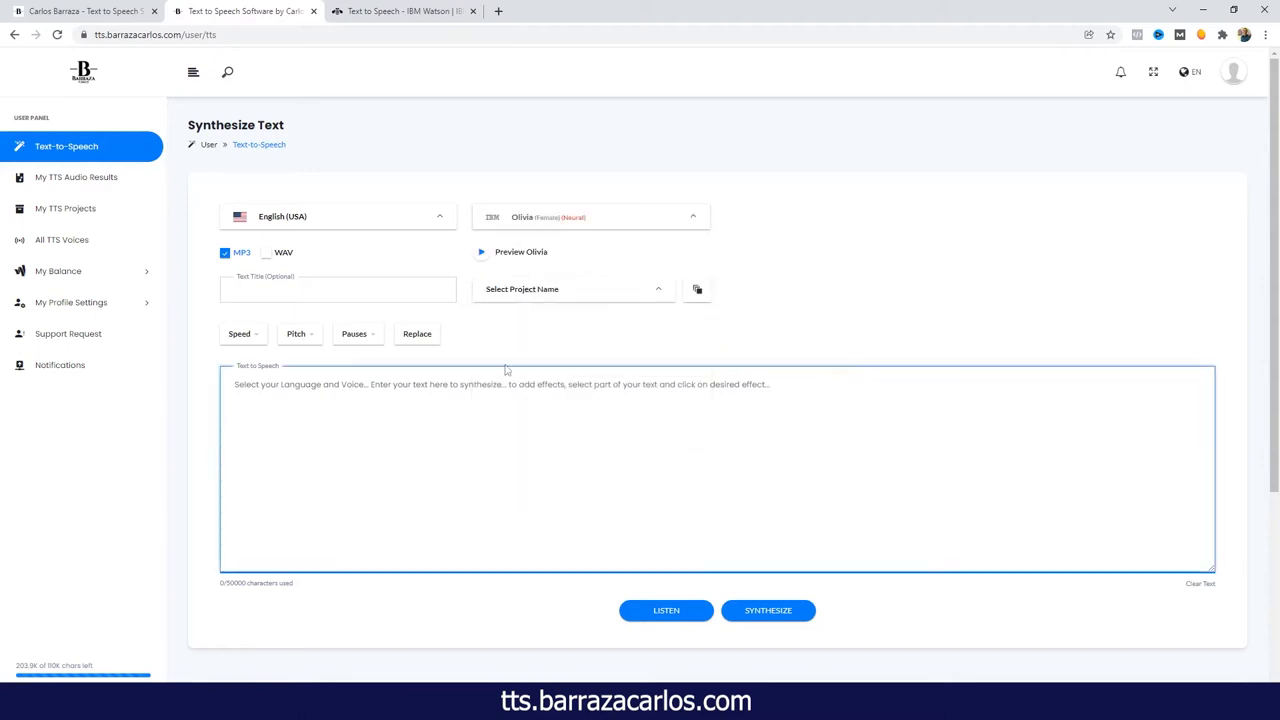
click(481, 251)
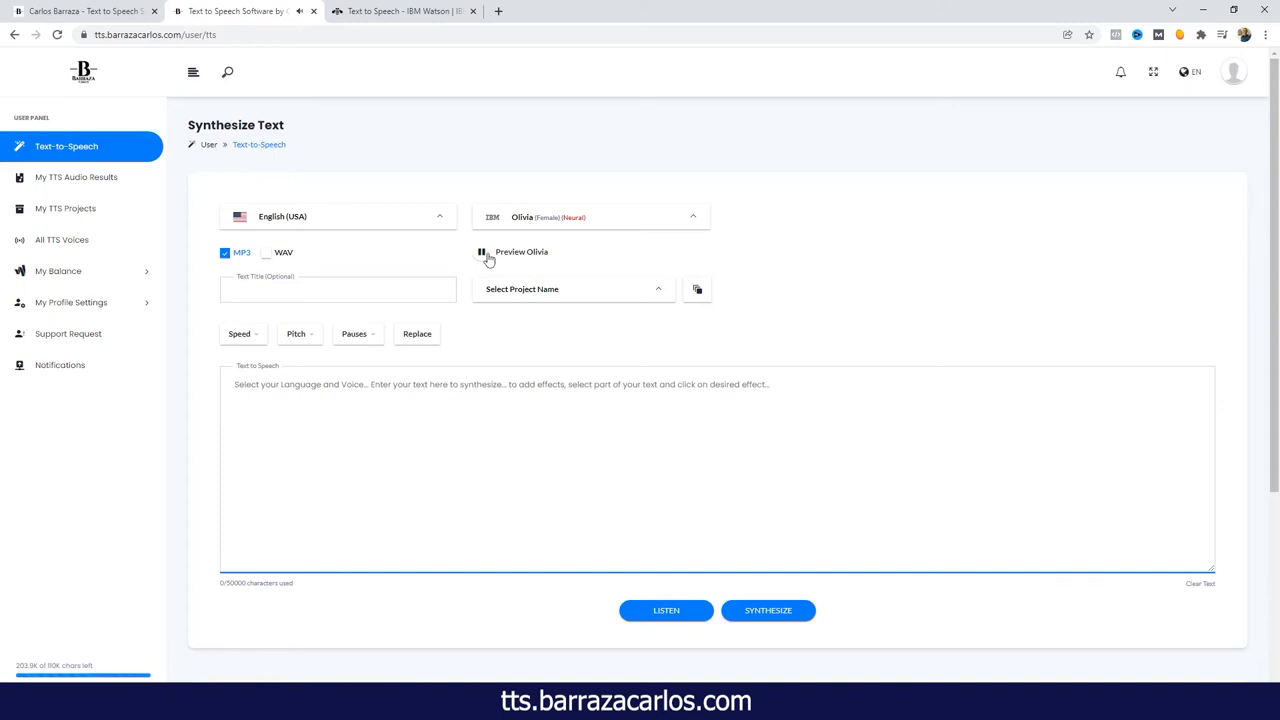
click(481, 252)
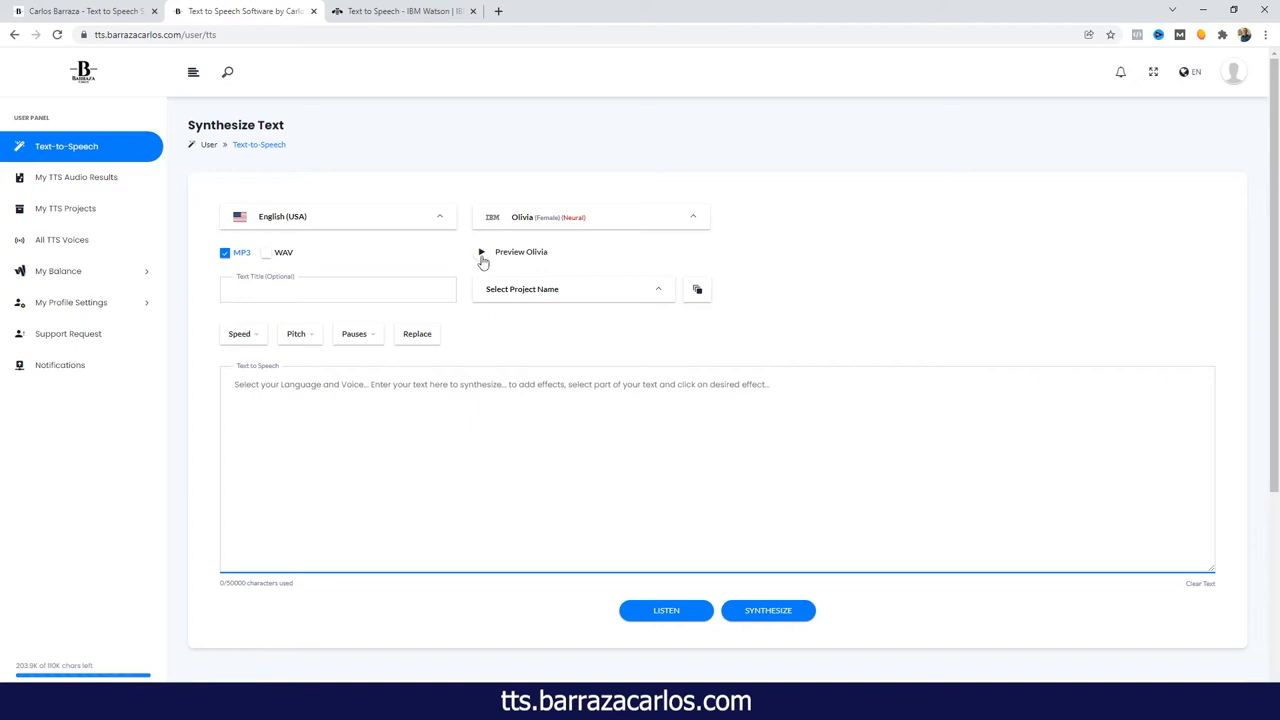
mouse_move(553, 230)
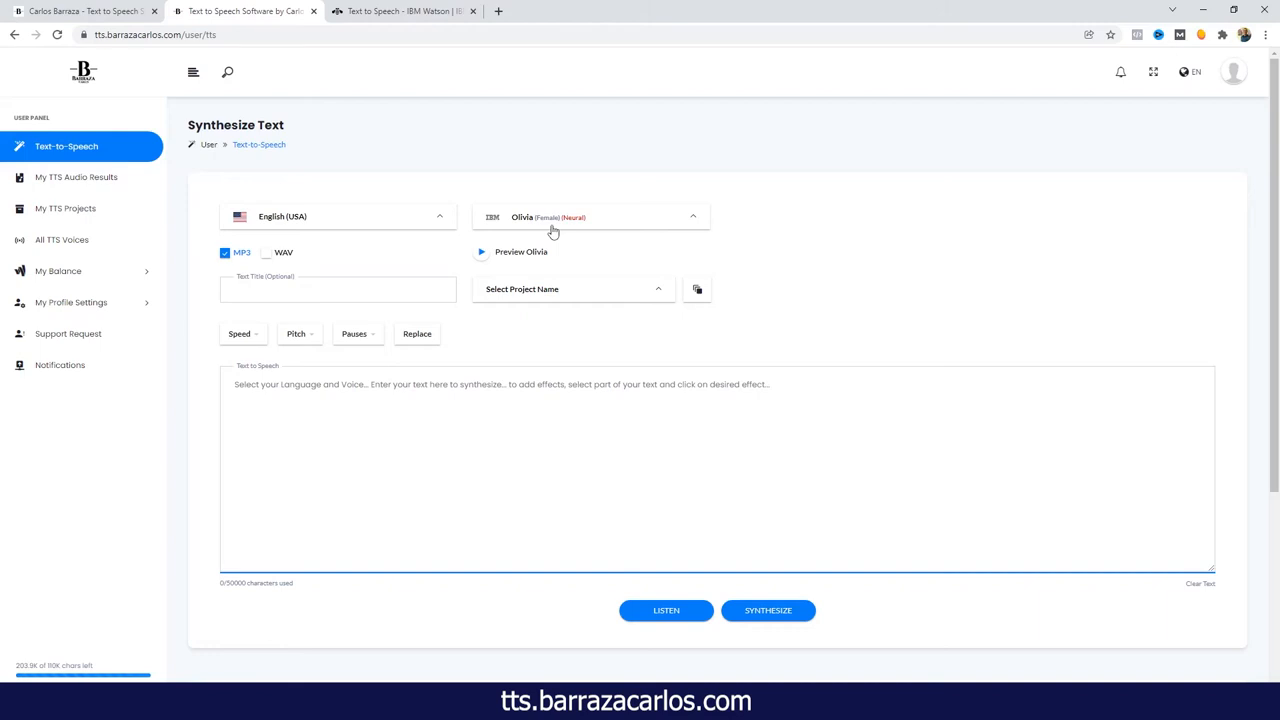
mouse_move(434, 228)
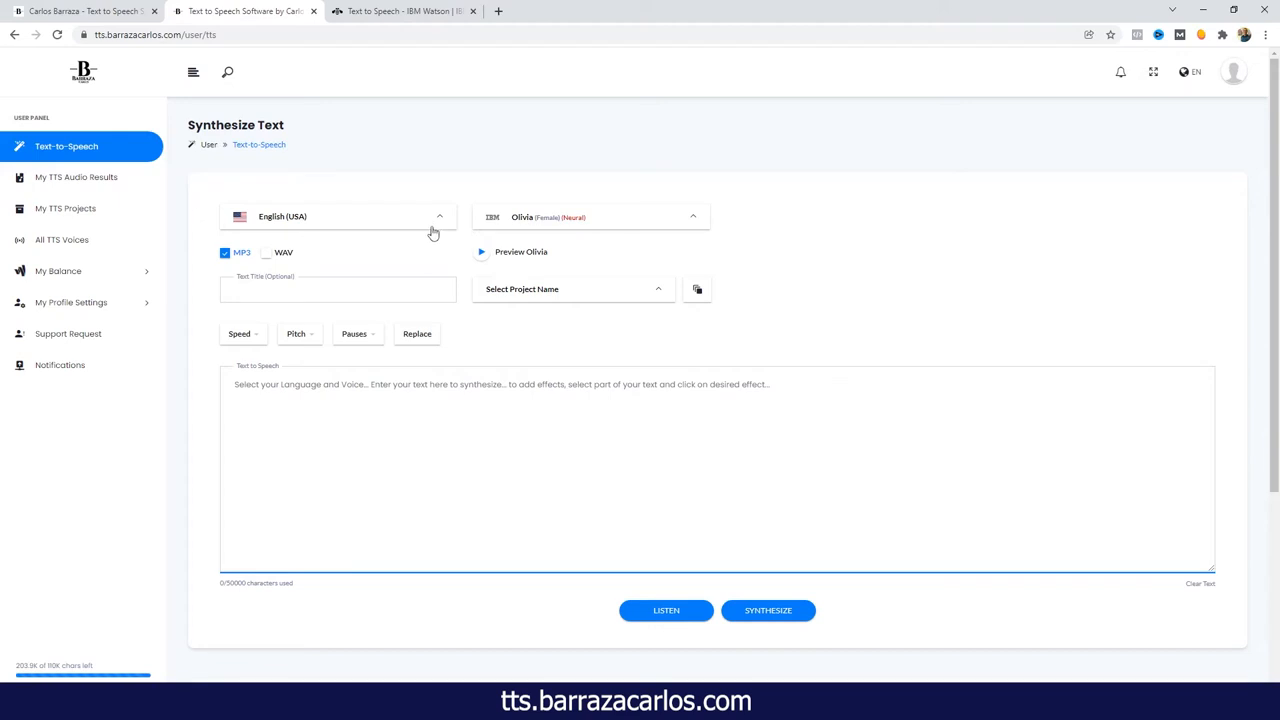
Step: Switch the language to English (UK), choose IBM's James and play his sample
click(340, 216)
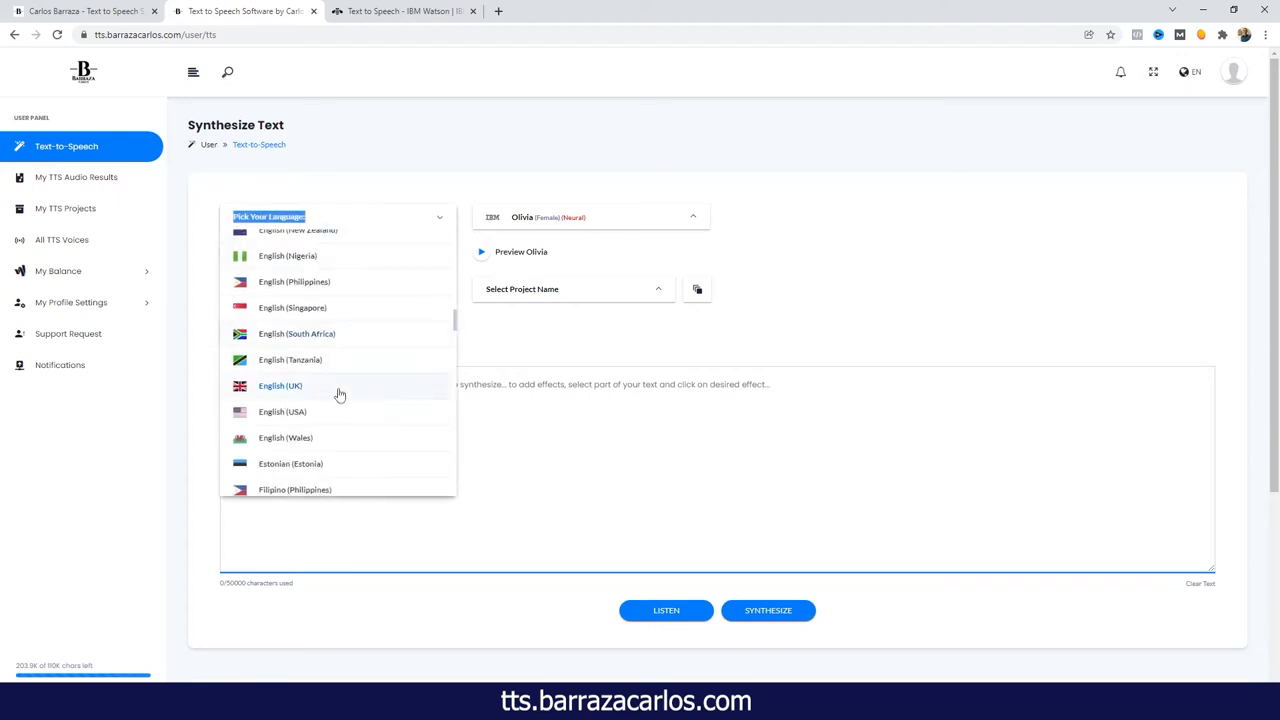
click(280, 385)
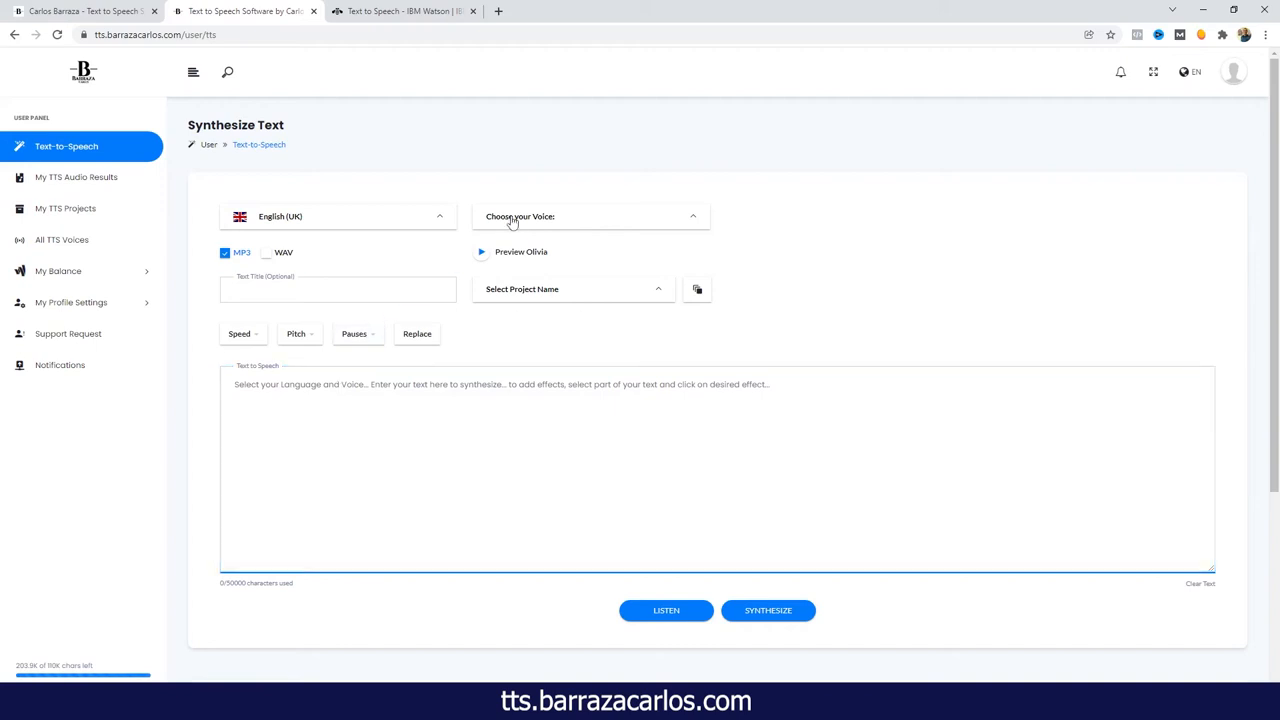
click(590, 216)
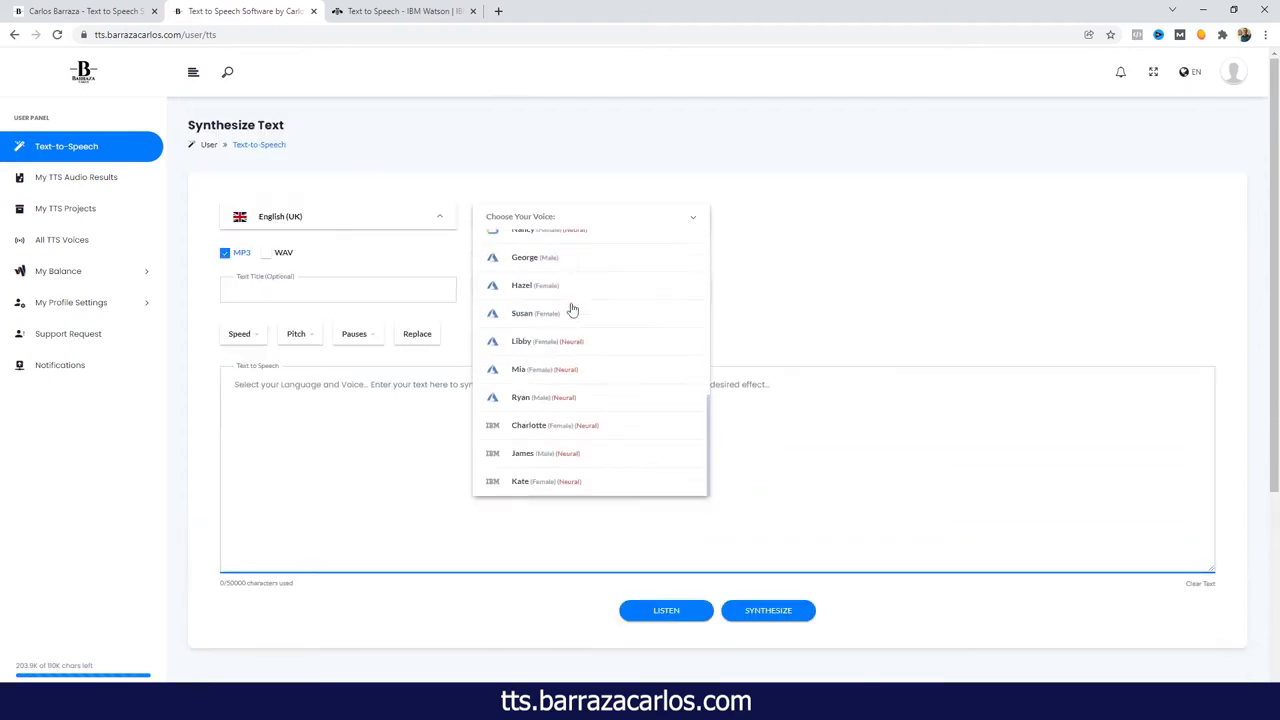
click(522, 453)
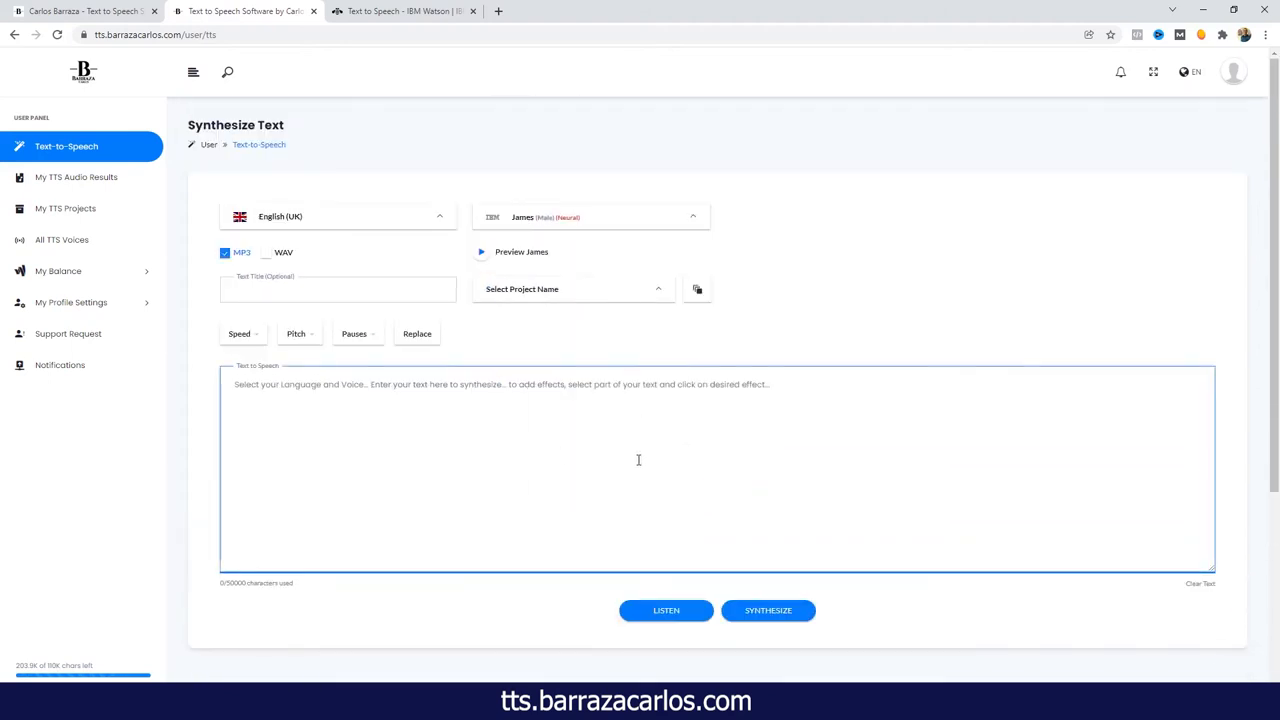
click(481, 251)
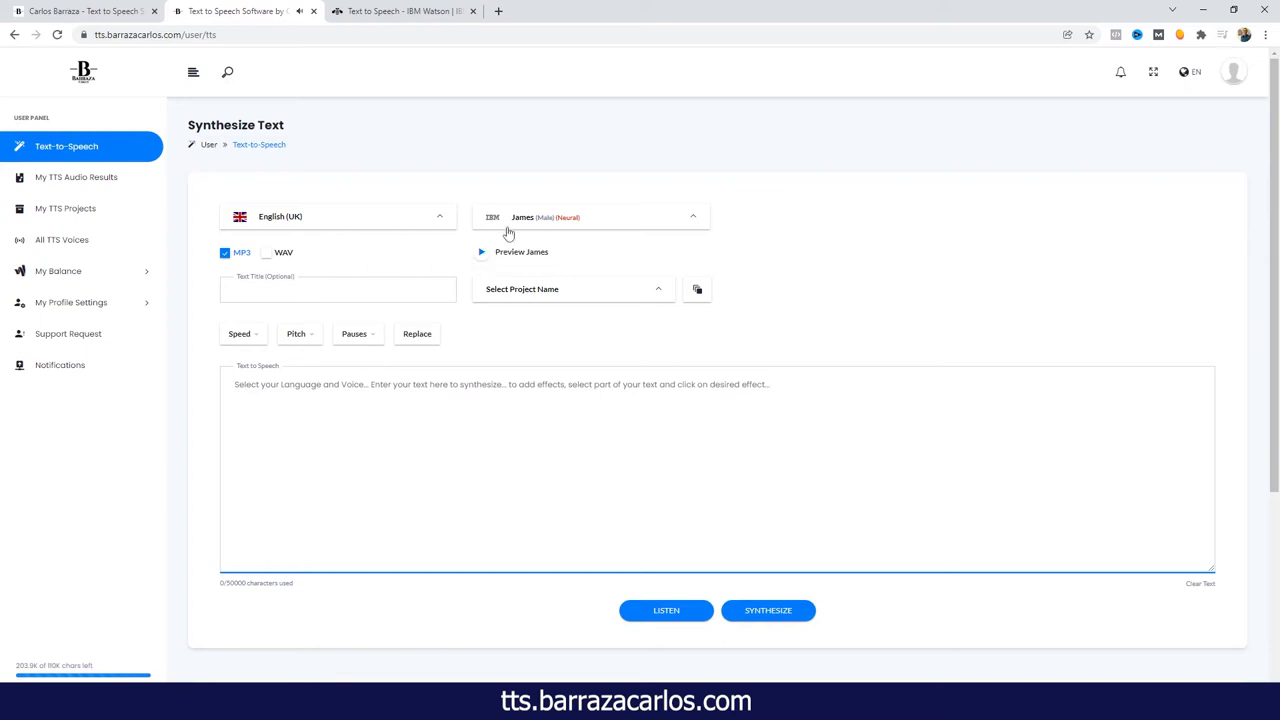
Step: Choose Kate as the English (UK) voice, play and stop her sample
click(590, 216)
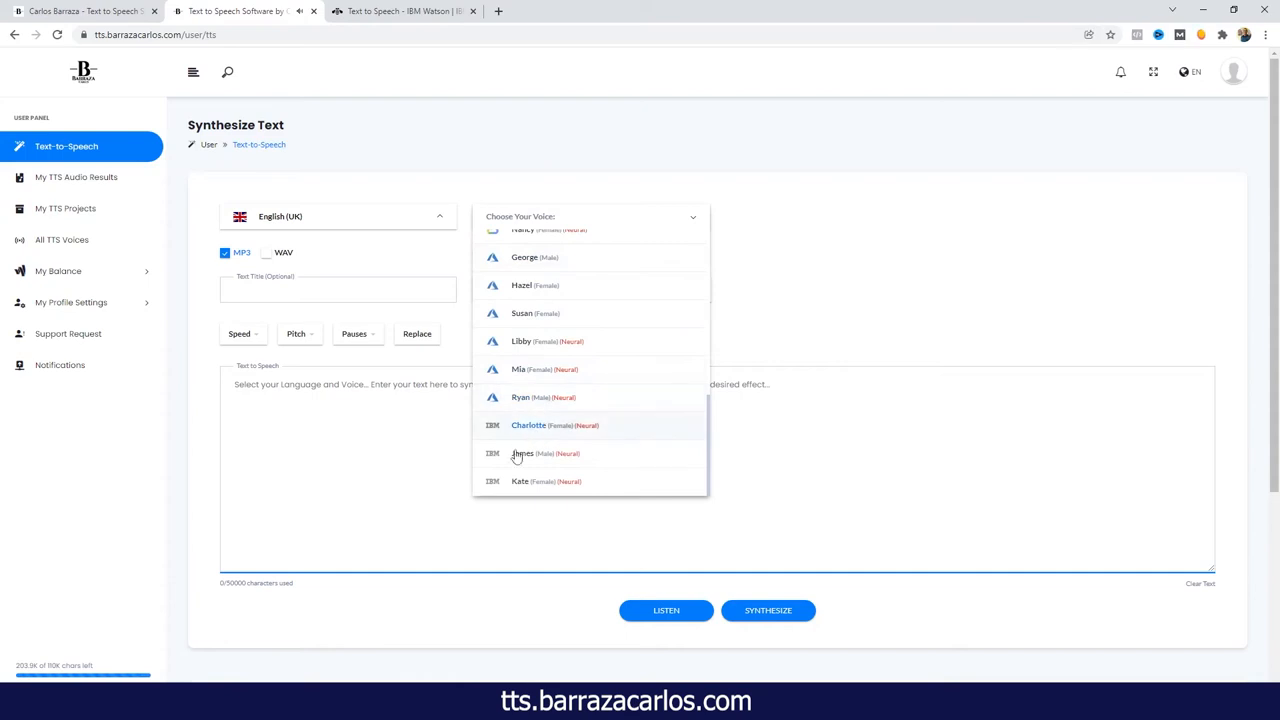
click(520, 481)
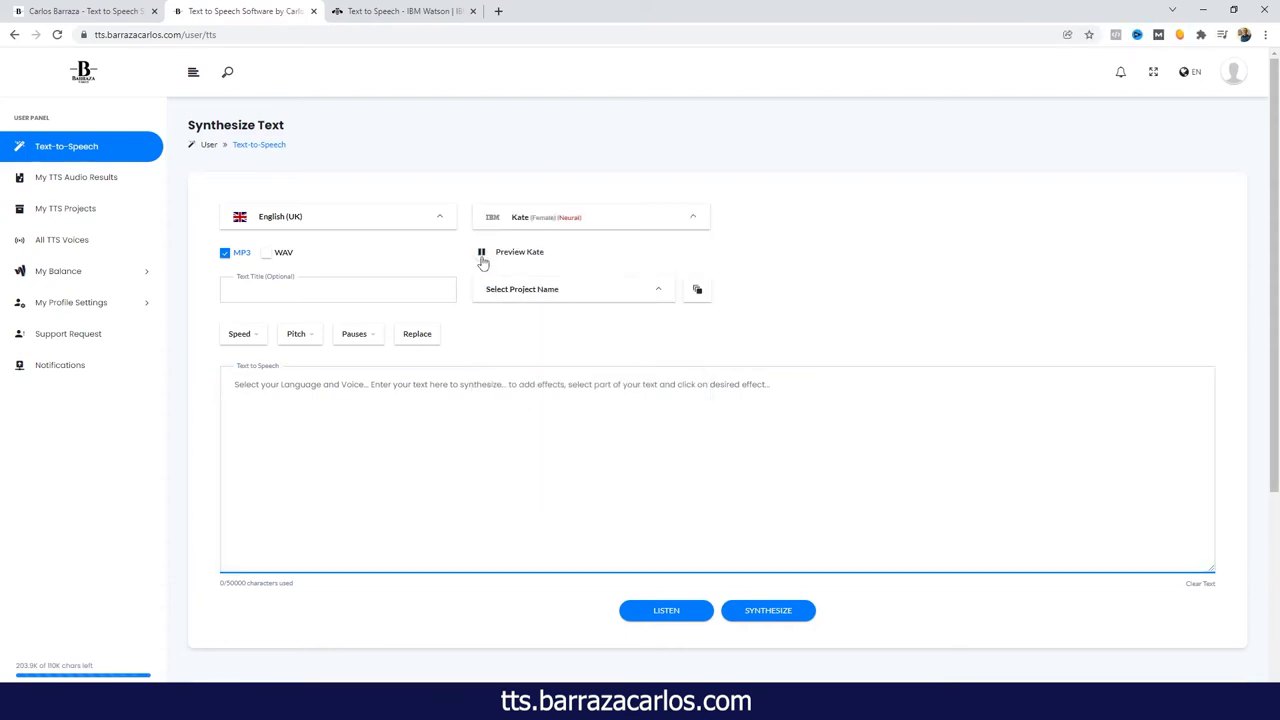
click(338, 289)
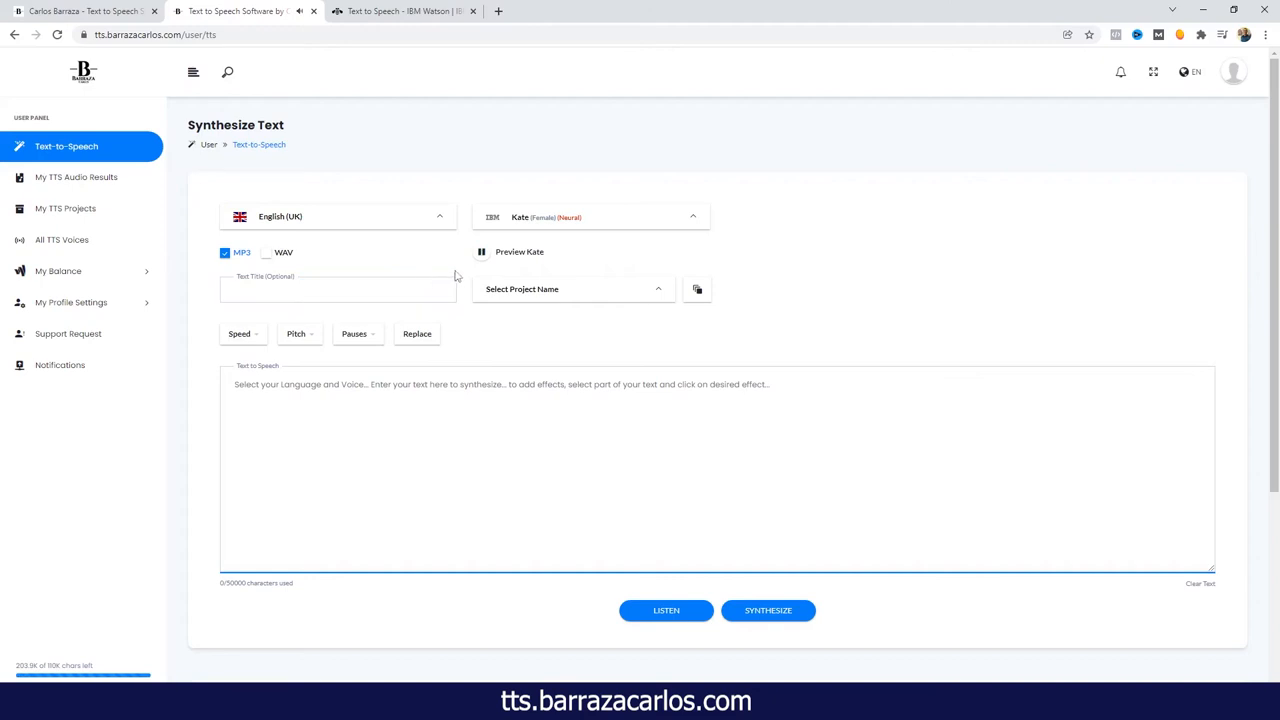
mouse_move(461, 280)
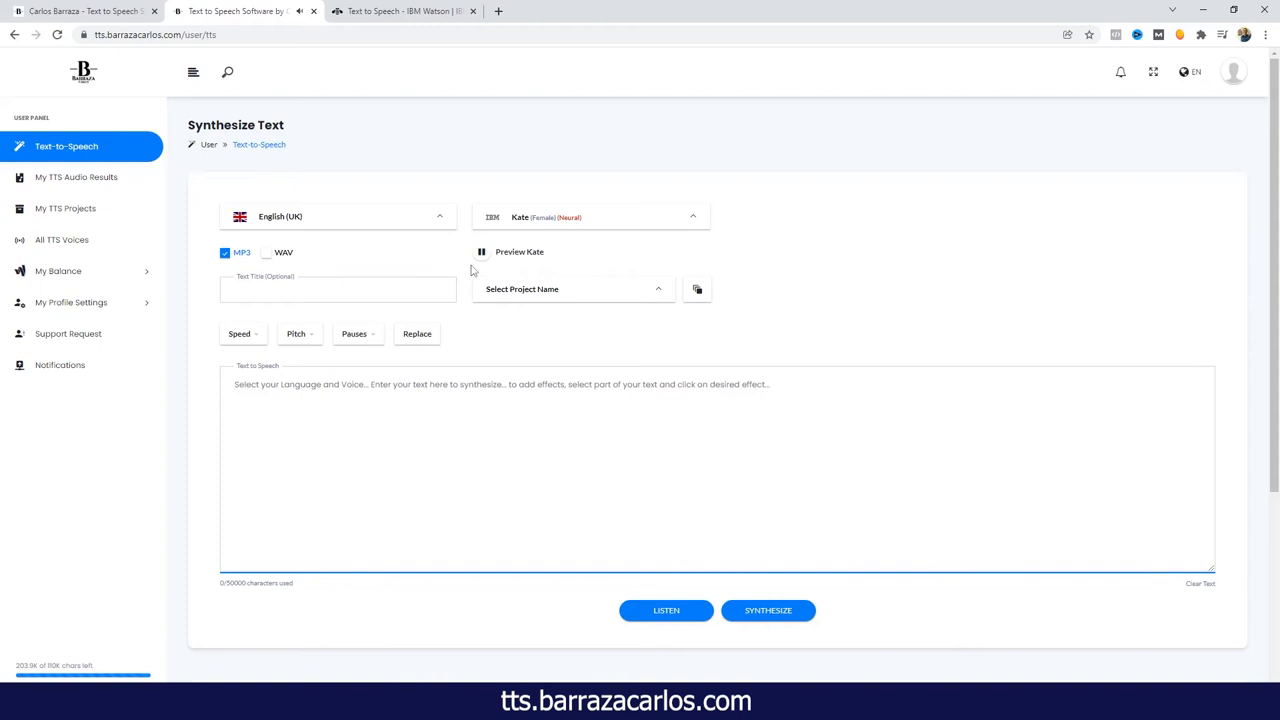
mouse_move(477, 262)
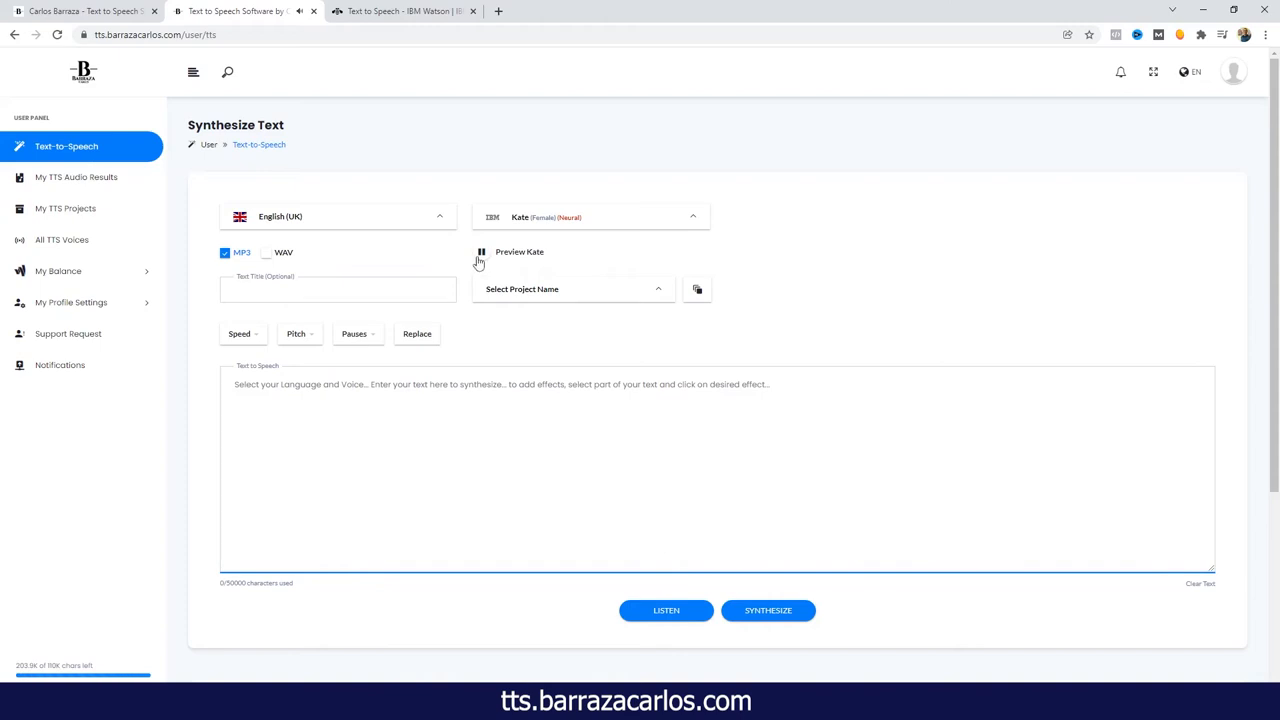
click(480, 252)
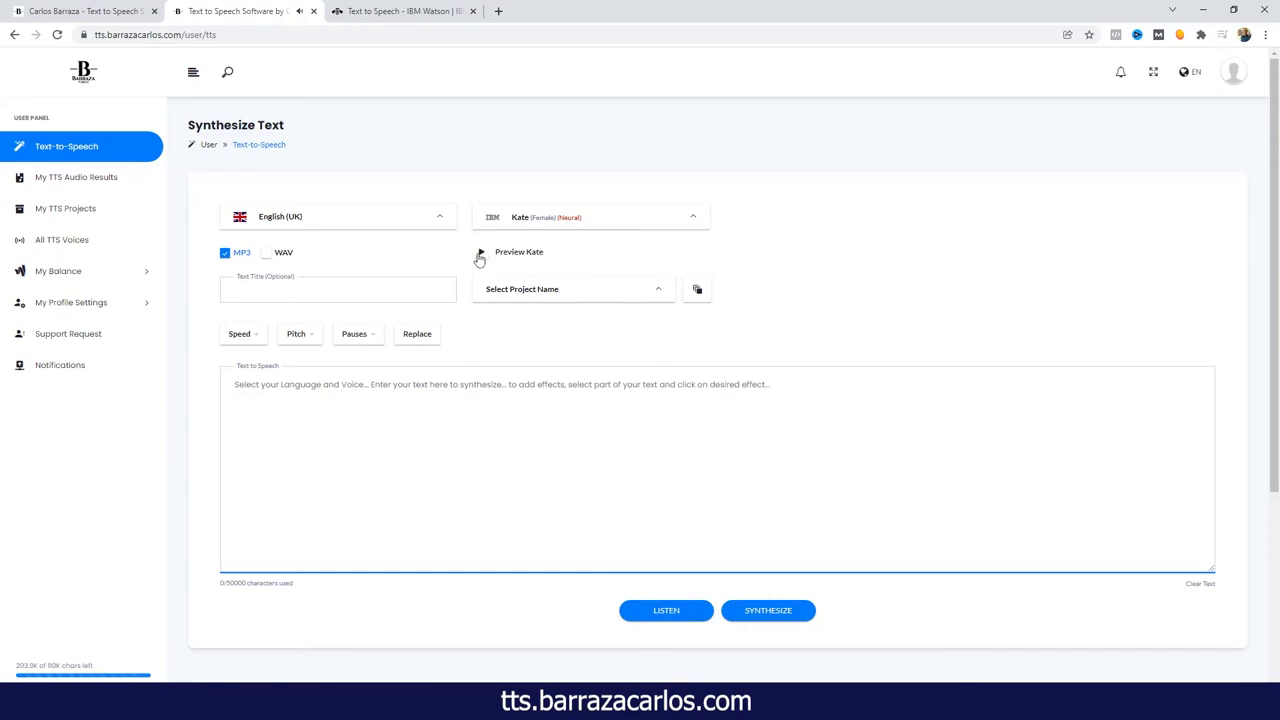
click(337, 216)
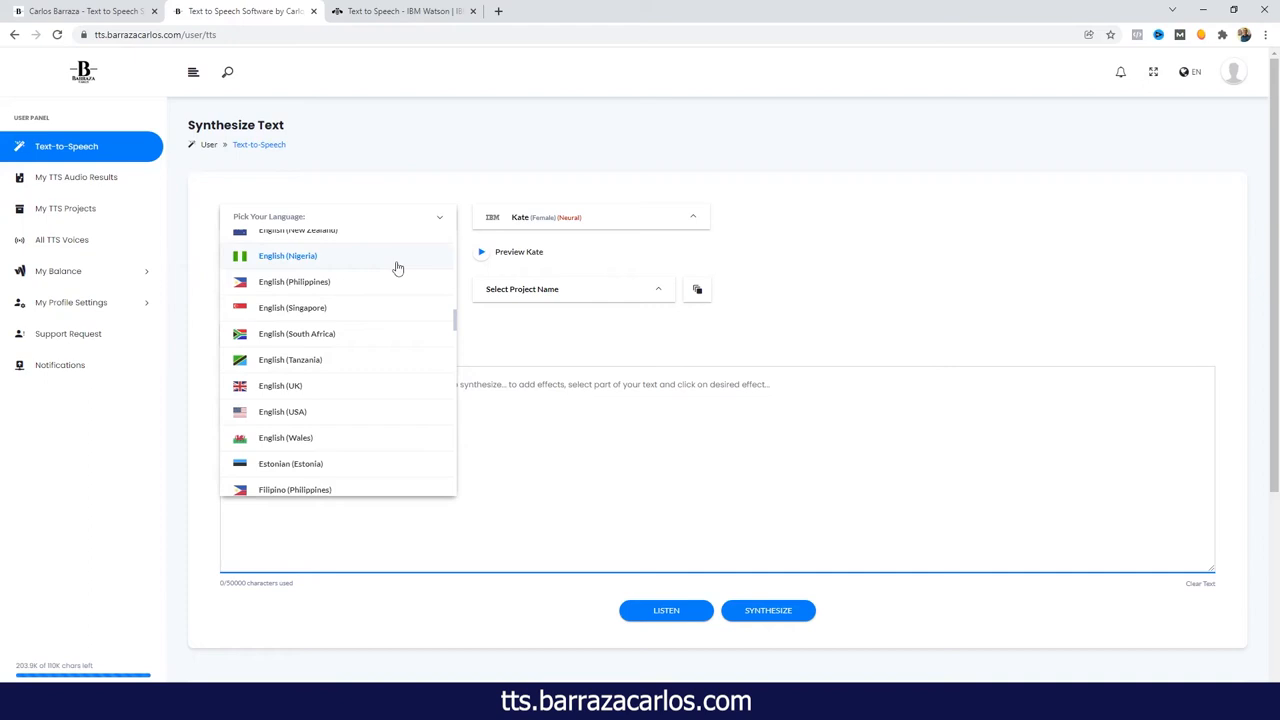
Step: Switch the language to French (France), choose Nicolas and play his sample
scroll(down, 3)
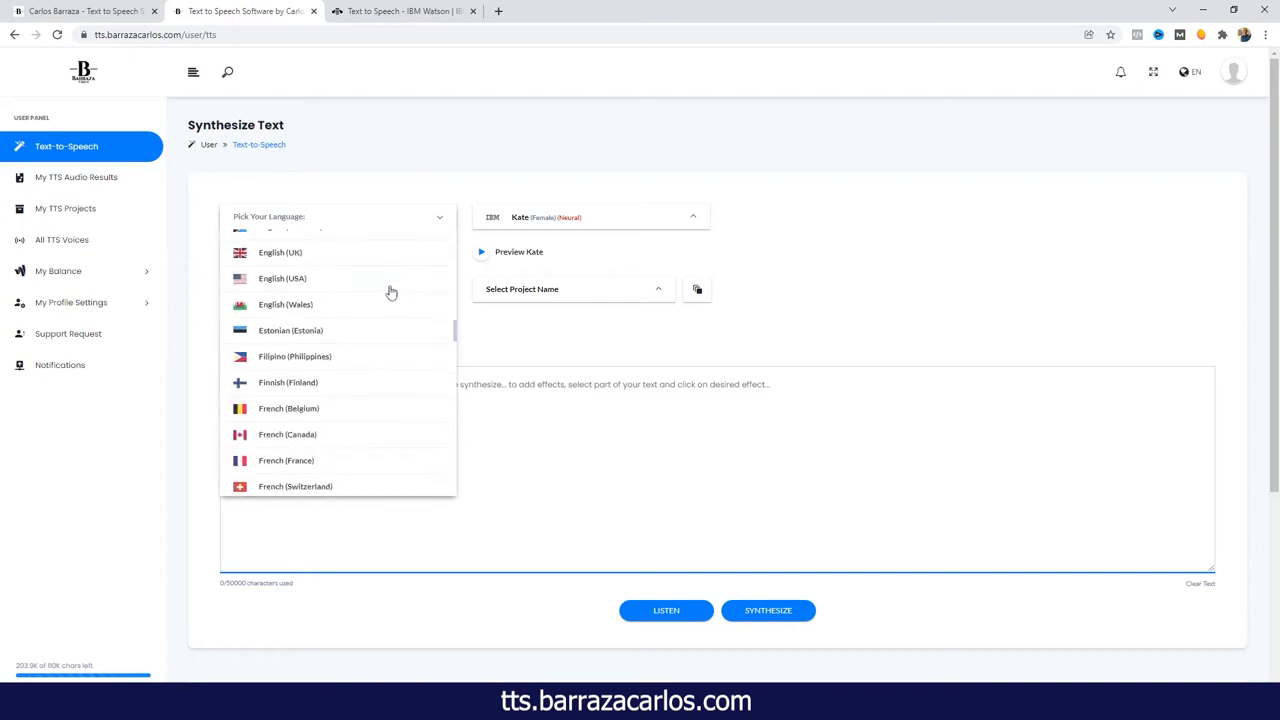
click(286, 460)
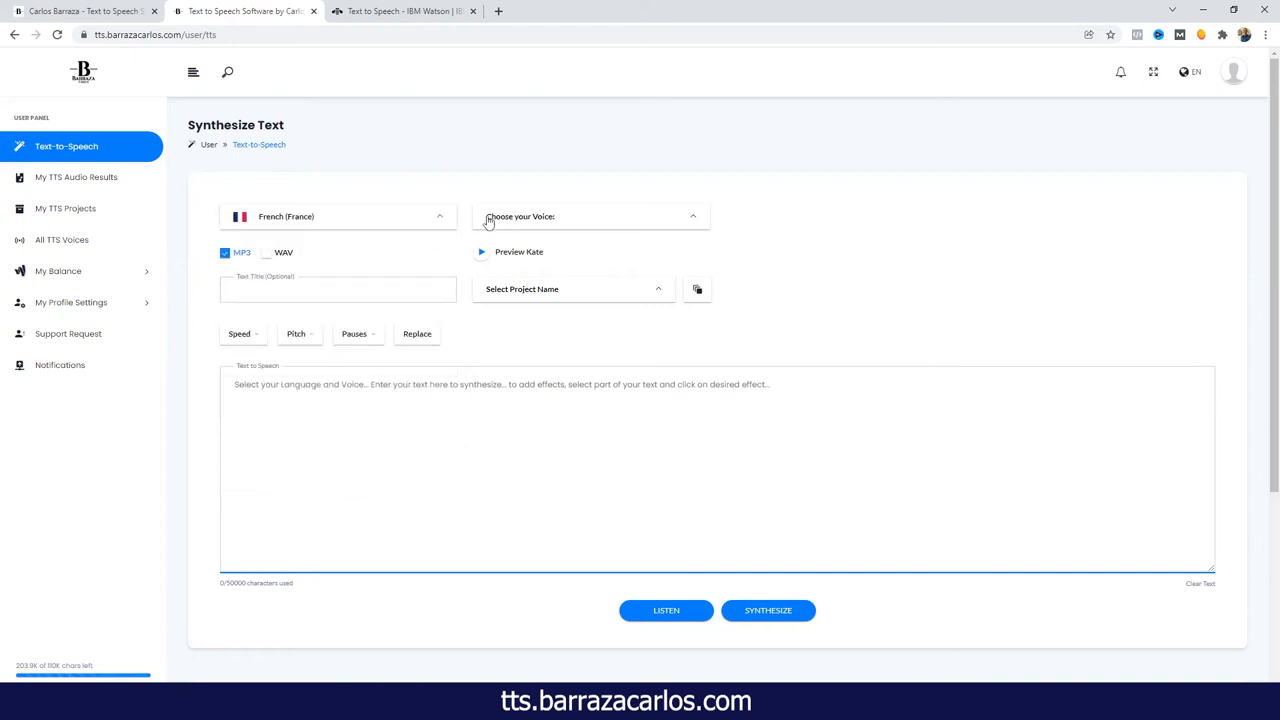
click(589, 216)
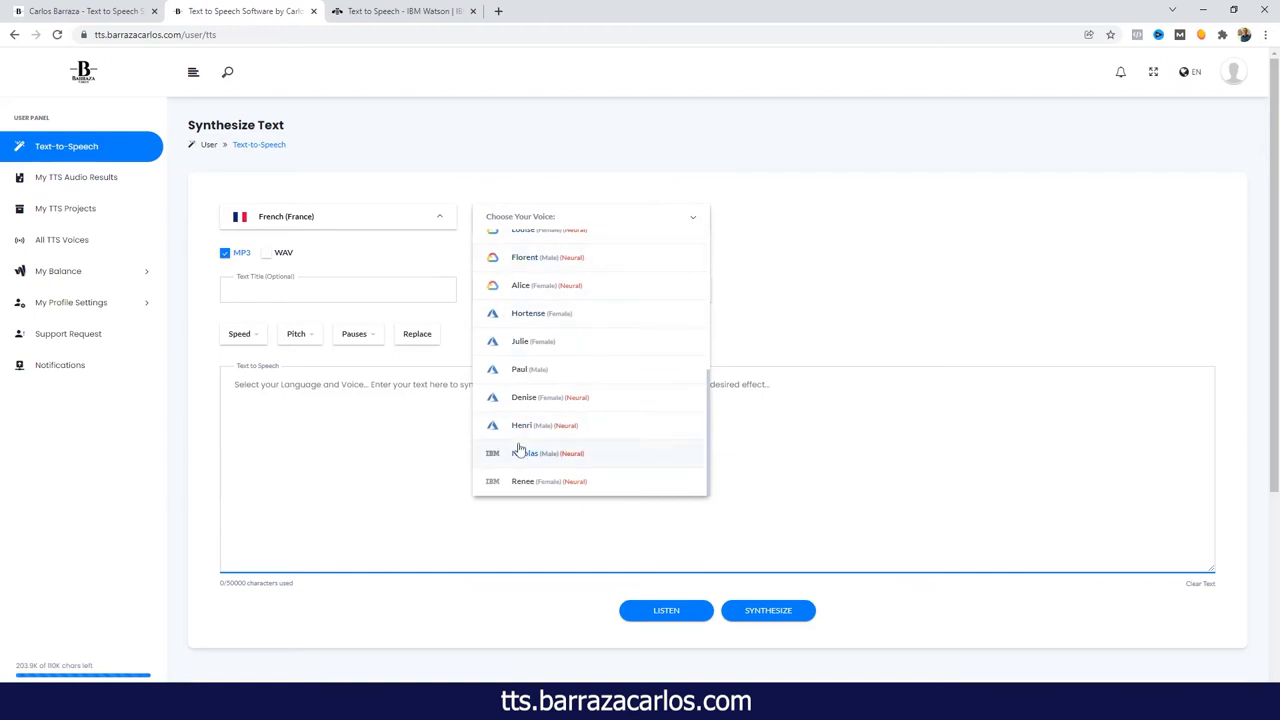
click(525, 453)
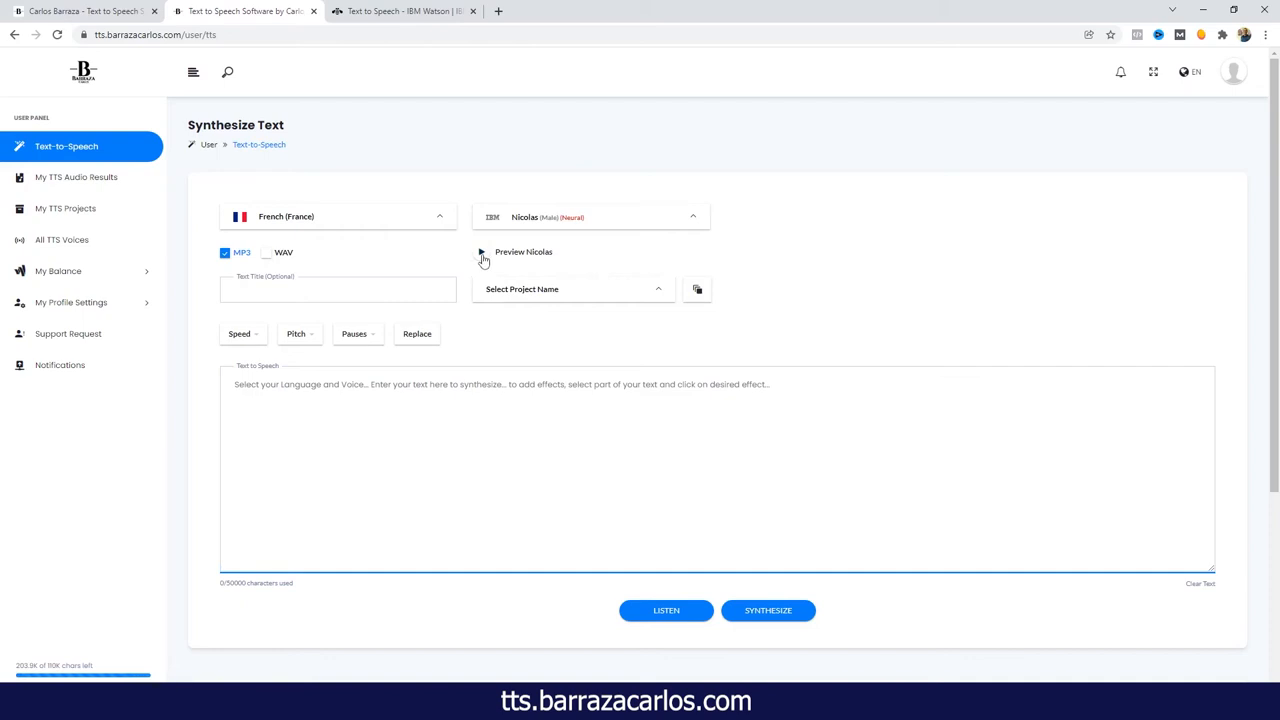
click(481, 252)
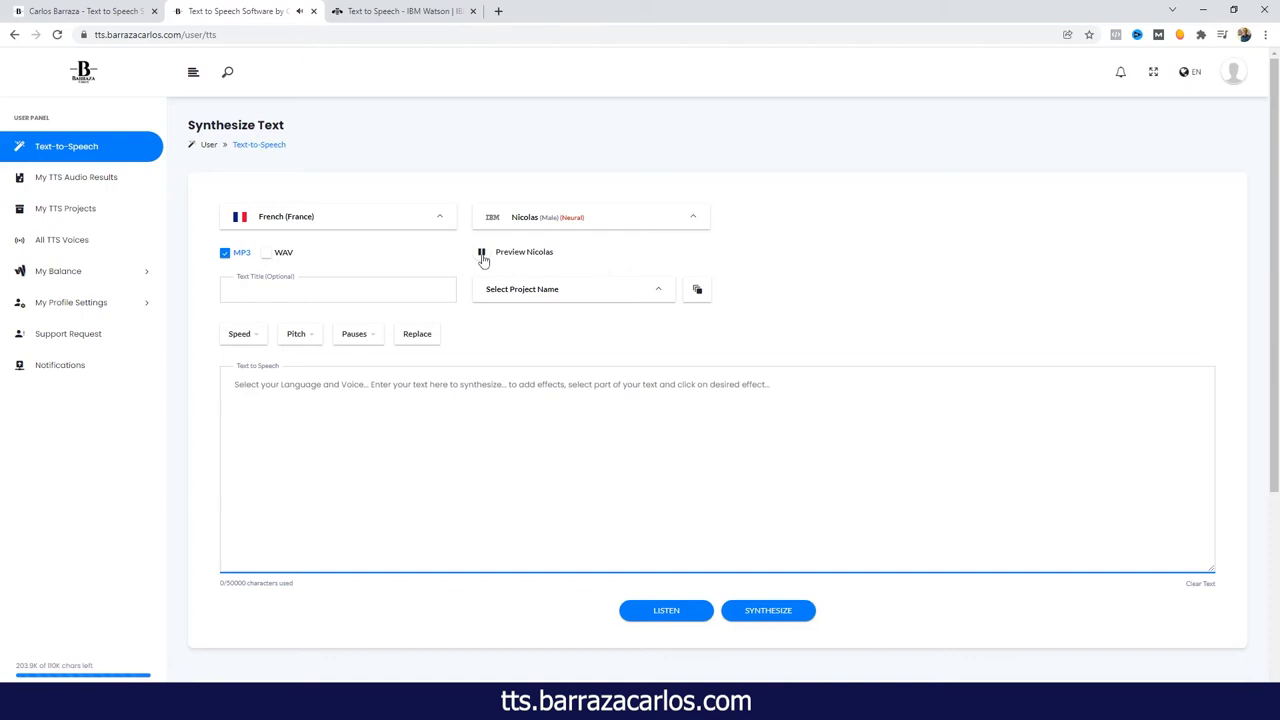
Step: Choose Renee as the French voice instead and play her sample
click(590, 216)
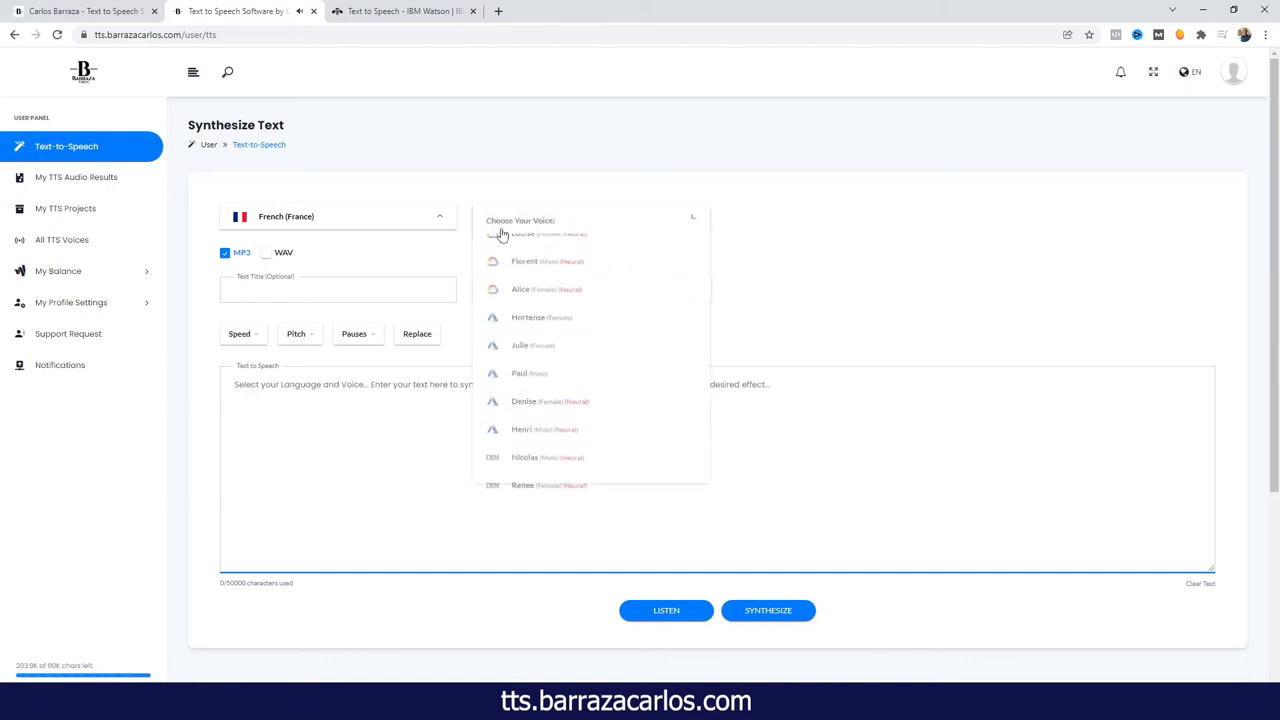
click(522, 485)
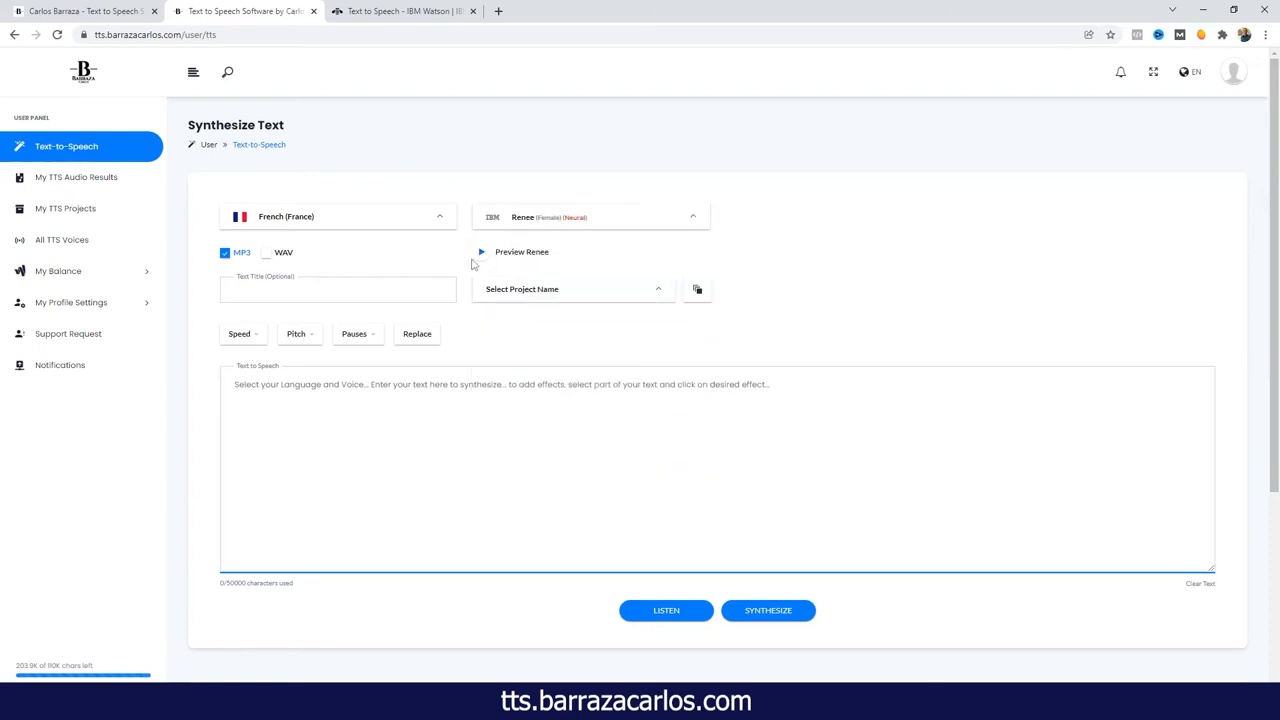
click(481, 252)
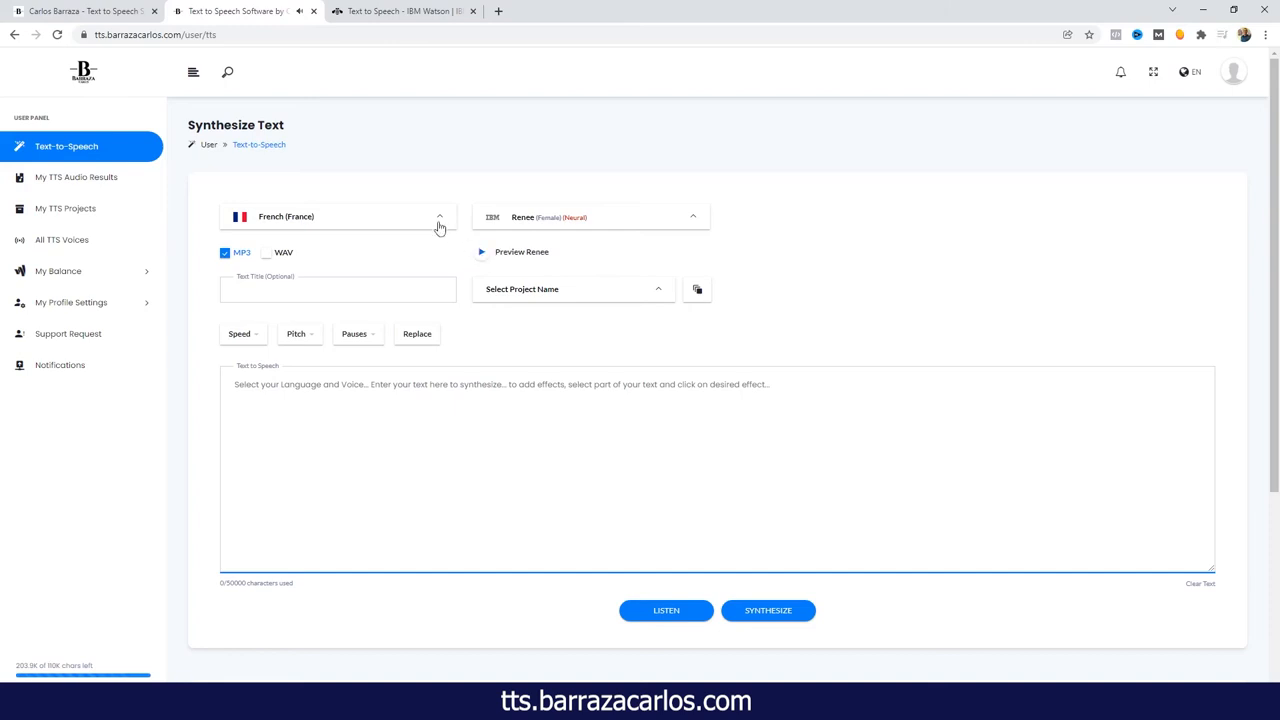
Step: Switch the language to German (Germany), choose Dieter and play his sample
click(338, 216)
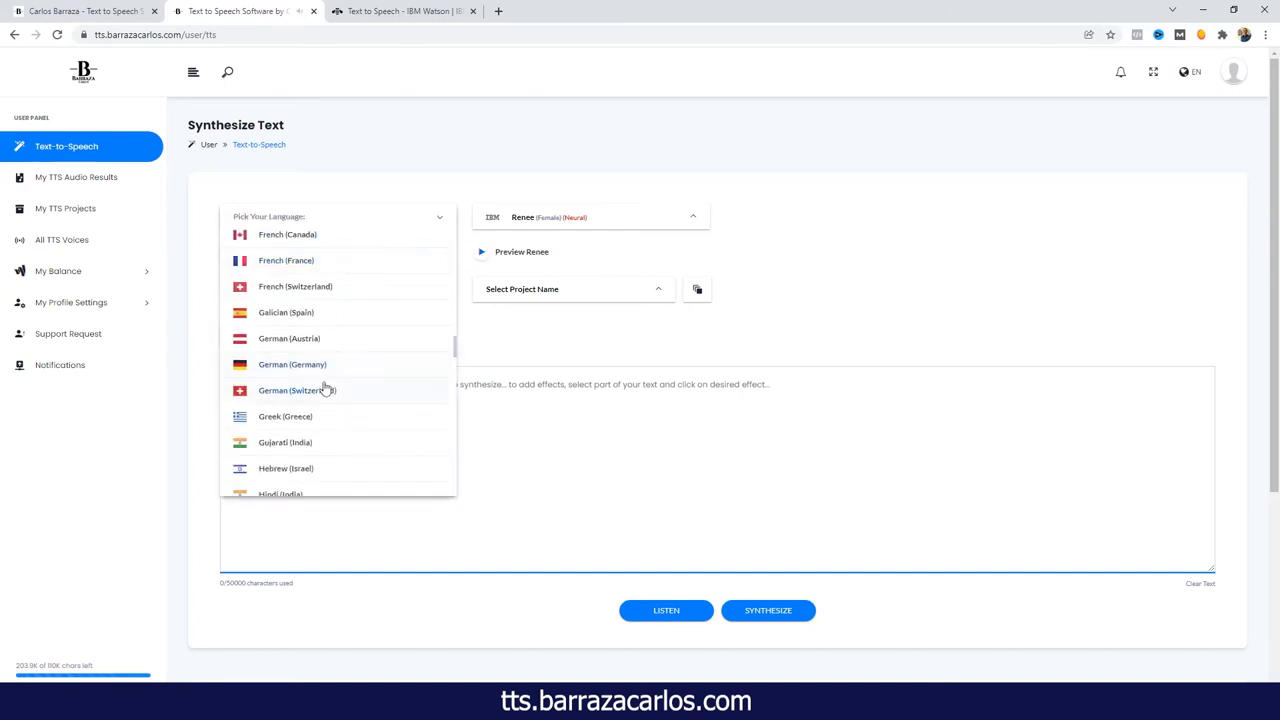
click(291, 364)
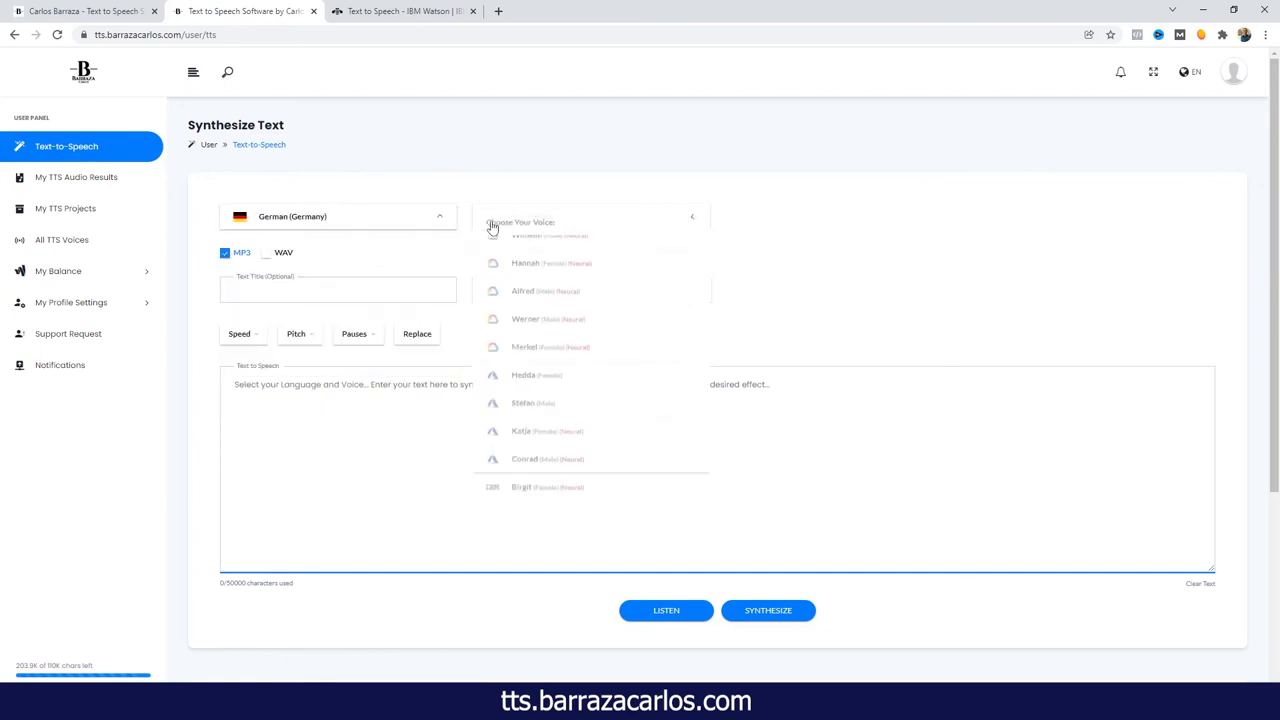
scroll(down, 3)
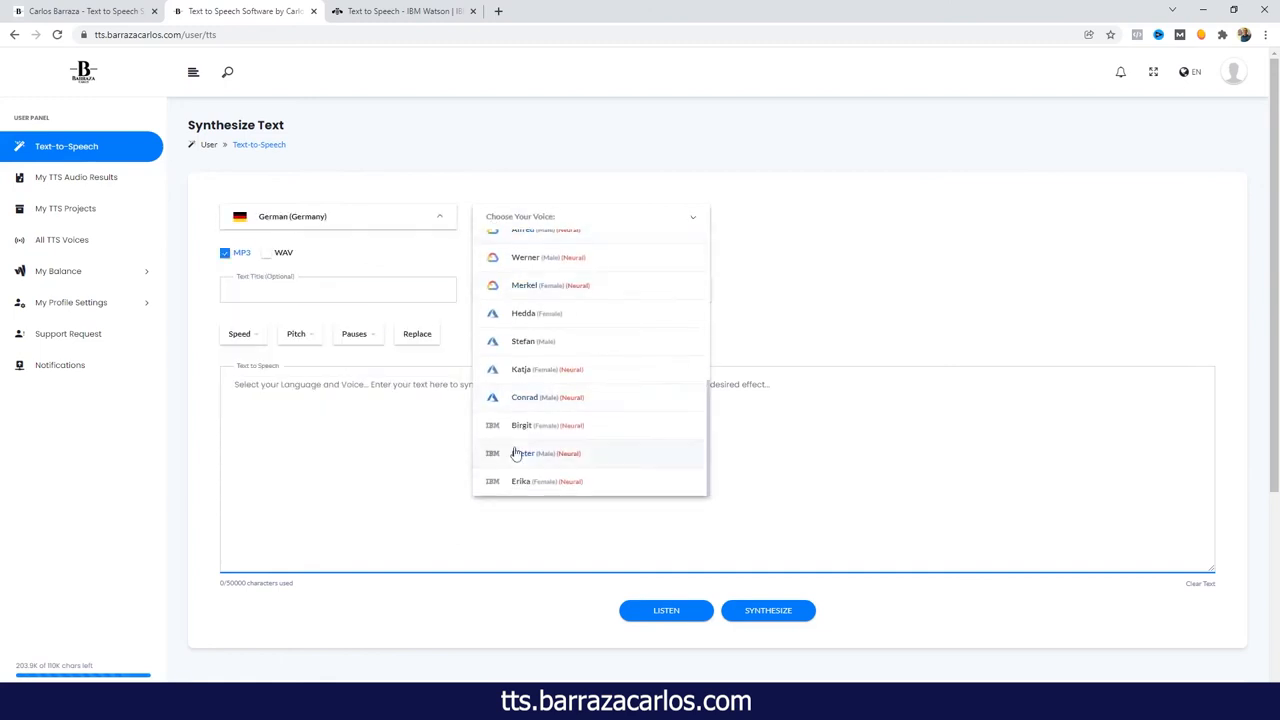
click(523, 453)
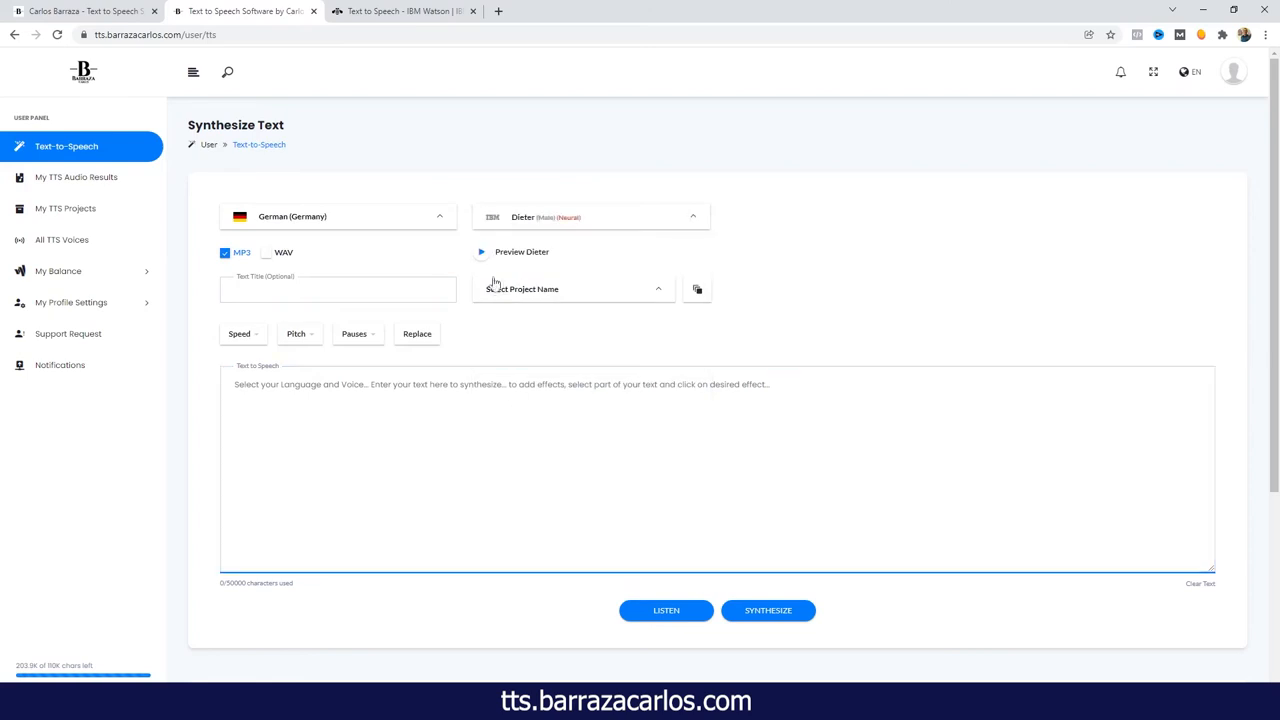
click(481, 251)
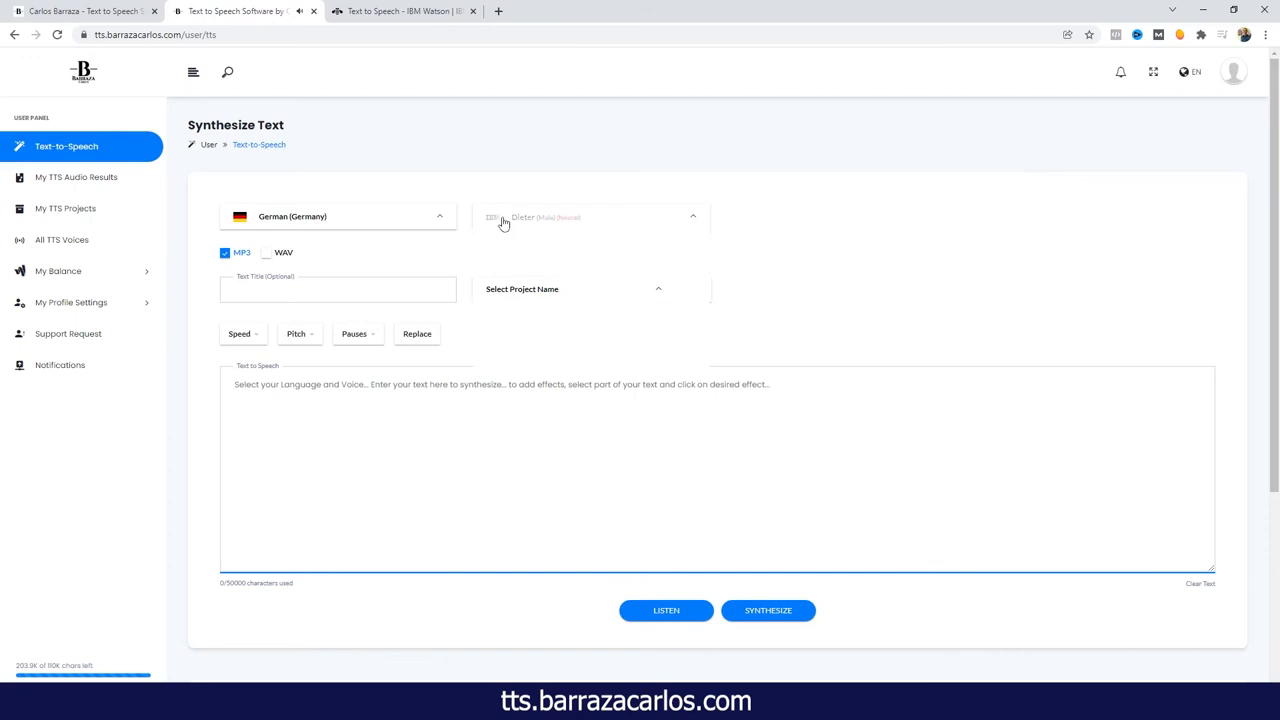
Step: Choose Erika as the German voice and stop her sample
click(590, 216)
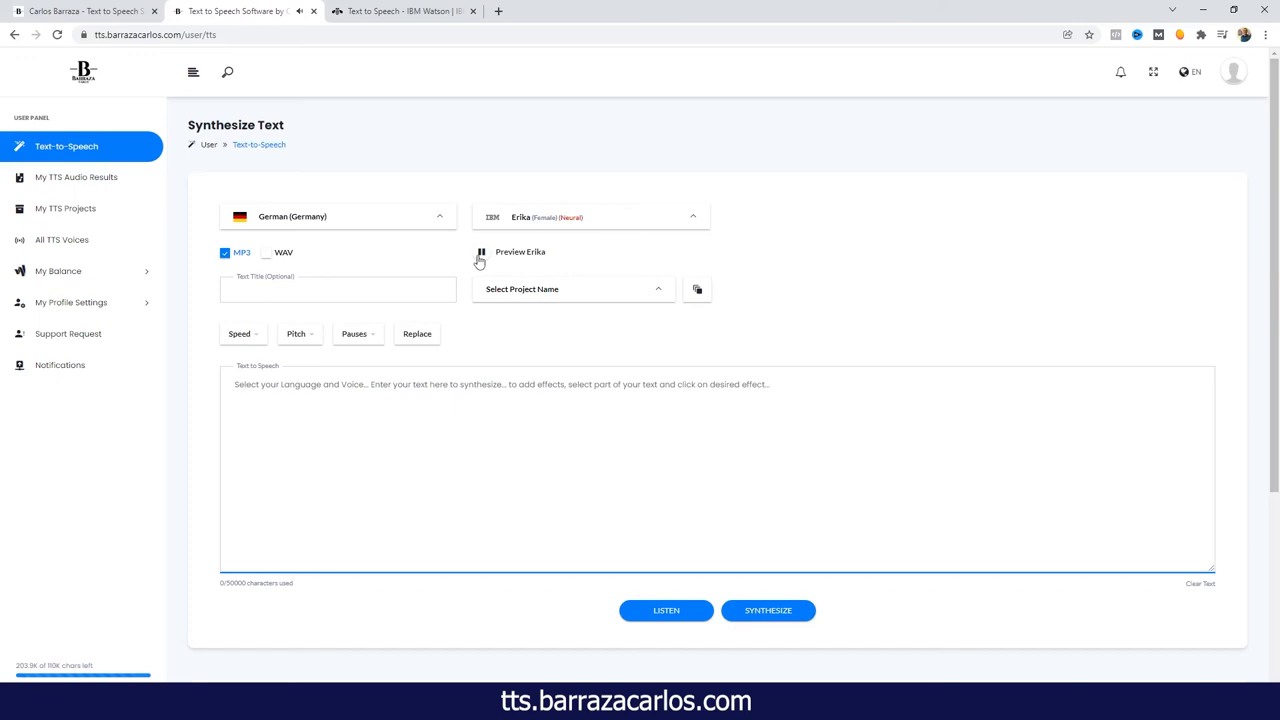
click(480, 252)
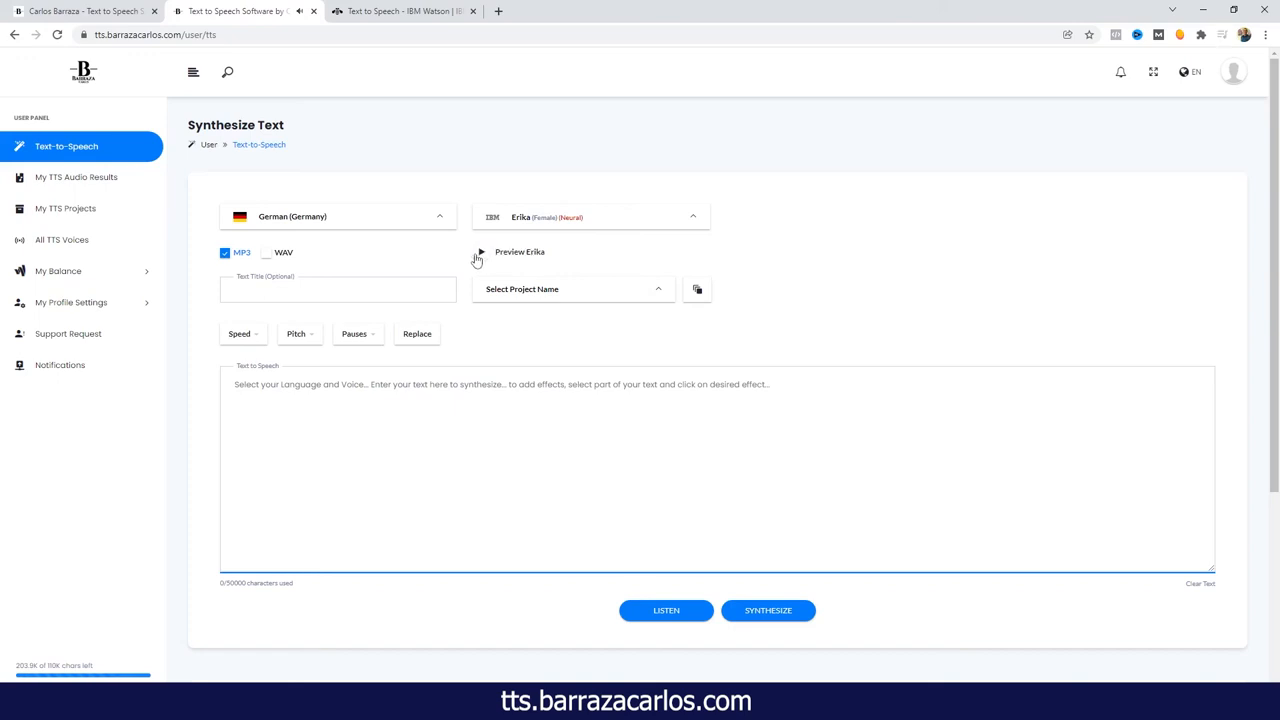
click(338, 216)
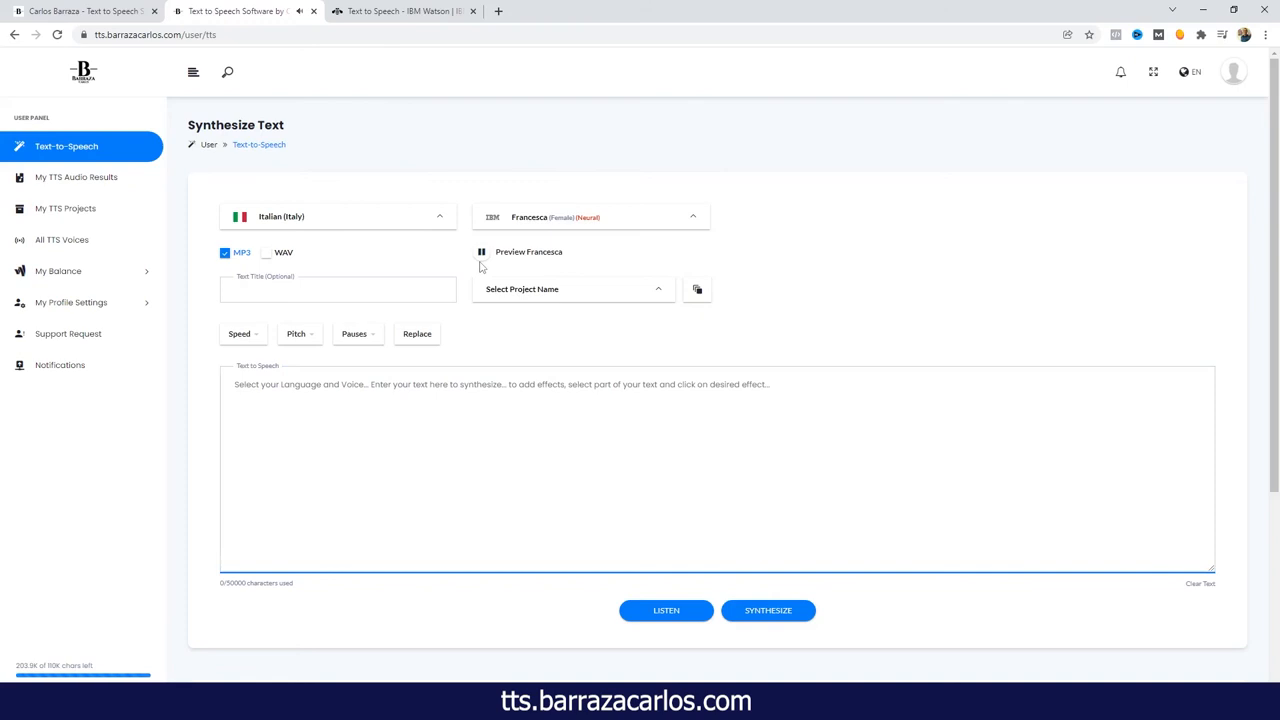
mouse_move(479, 297)
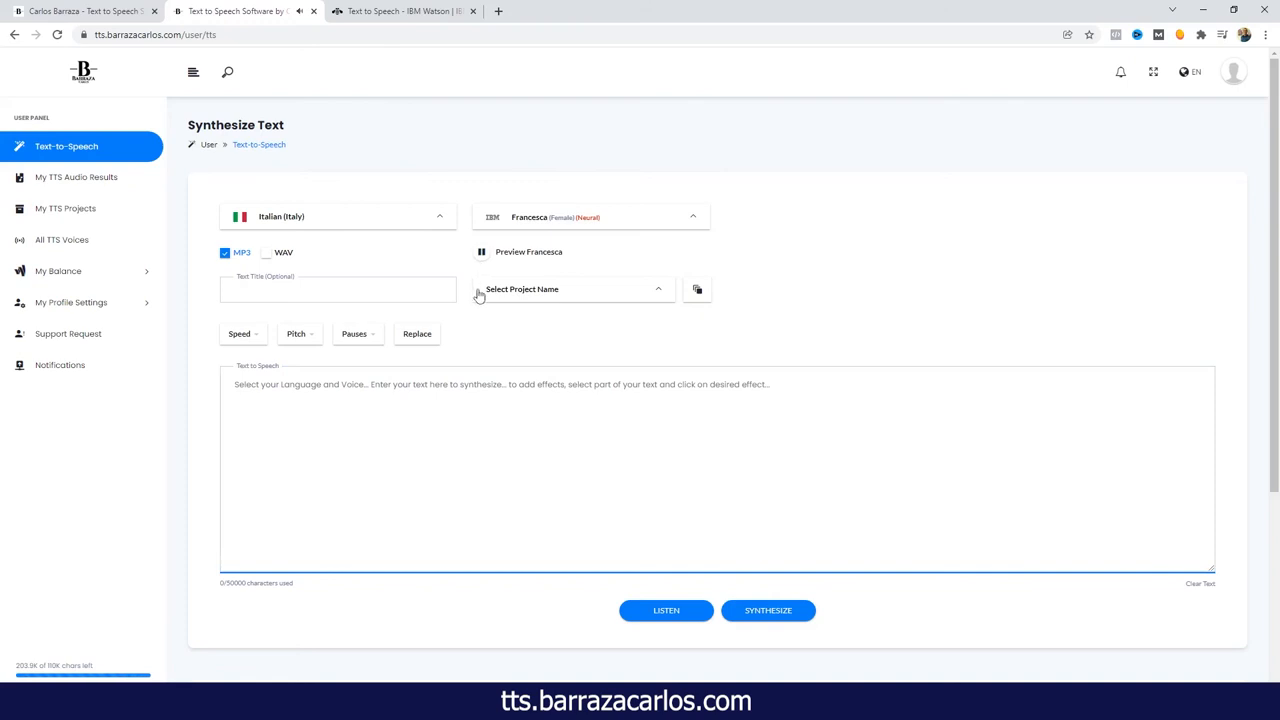
mouse_move(483, 280)
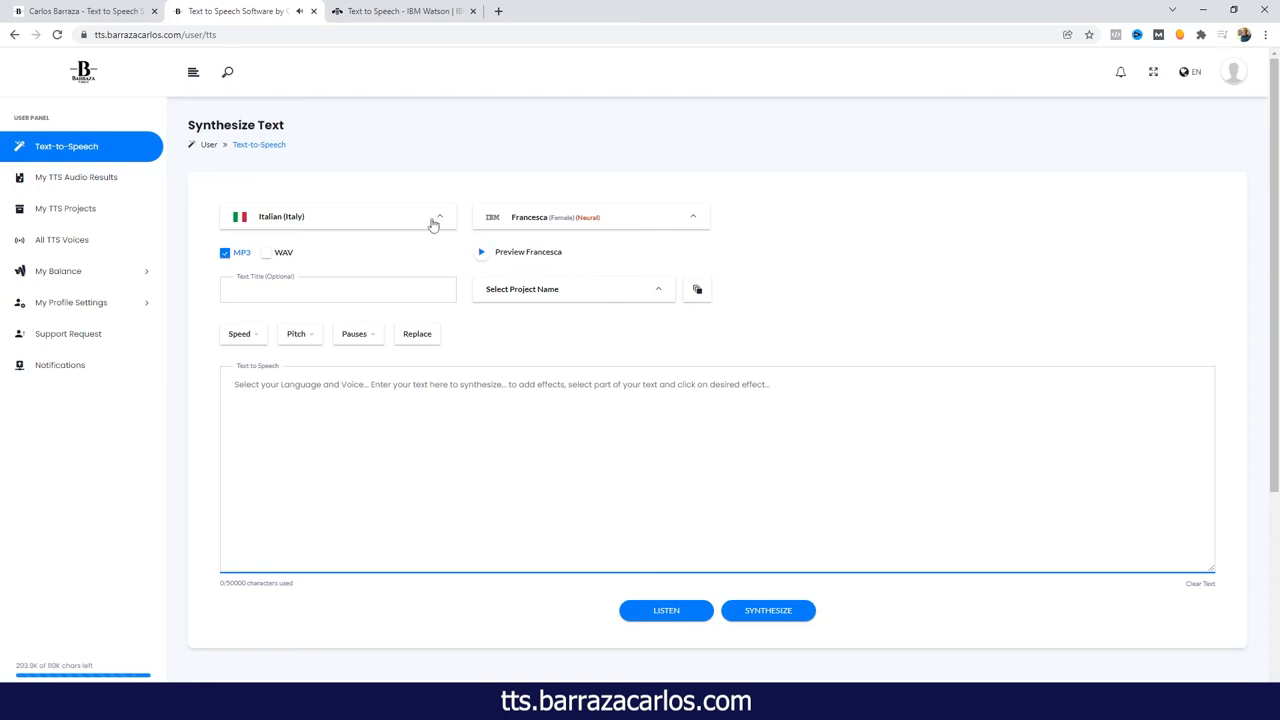
Step: Sample Spanish (Mexico)'s Sofia voice, then reopen the languages to pick English (USA)
click(338, 216)
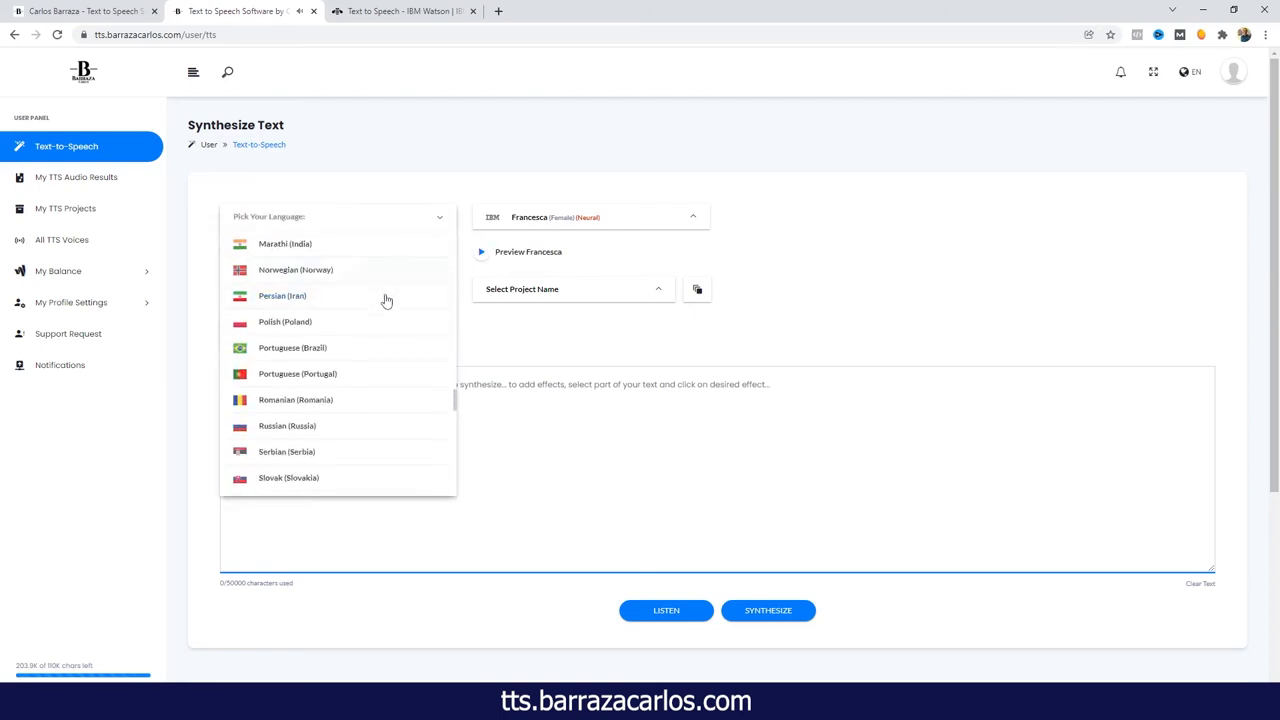
scroll(down, 3)
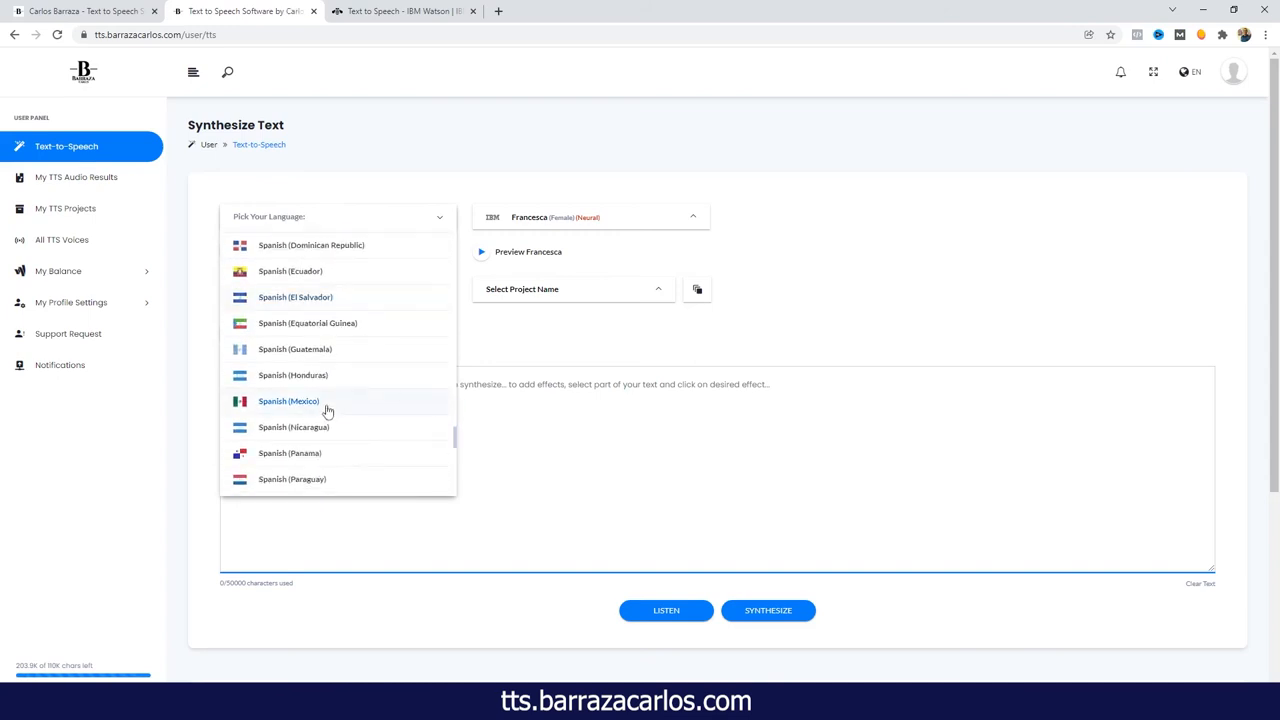
click(288, 401)
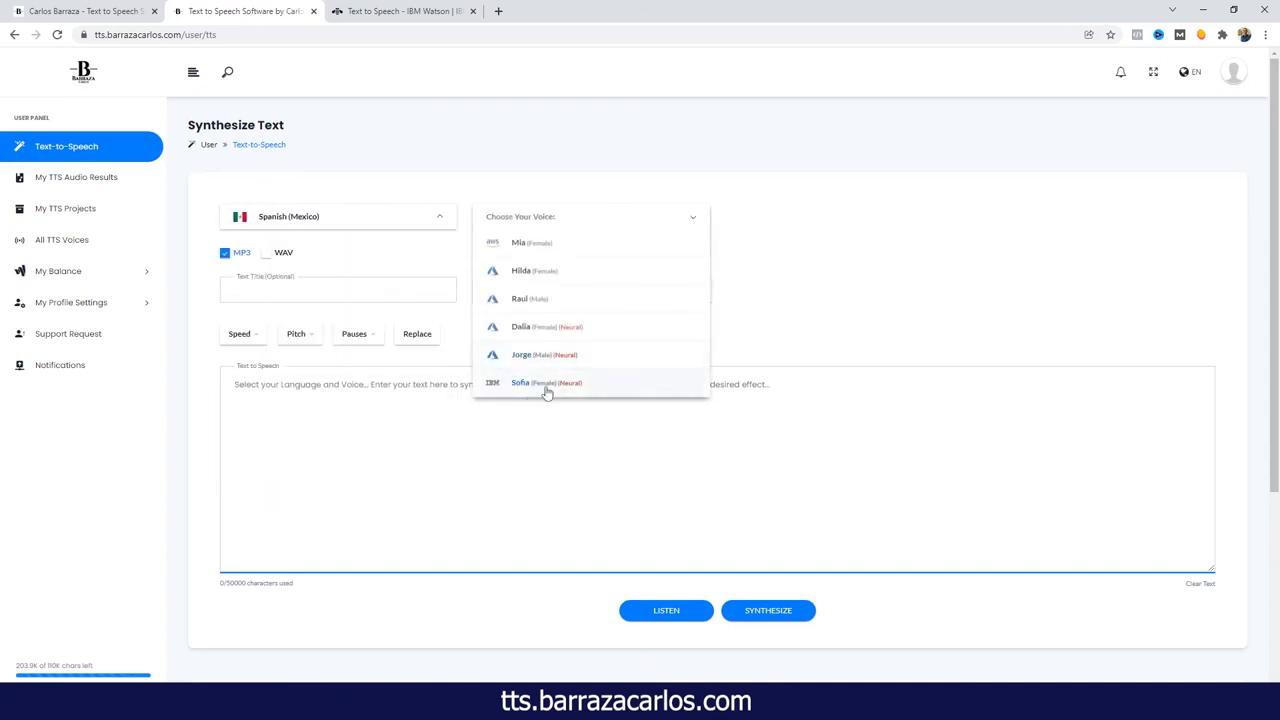
click(546, 383)
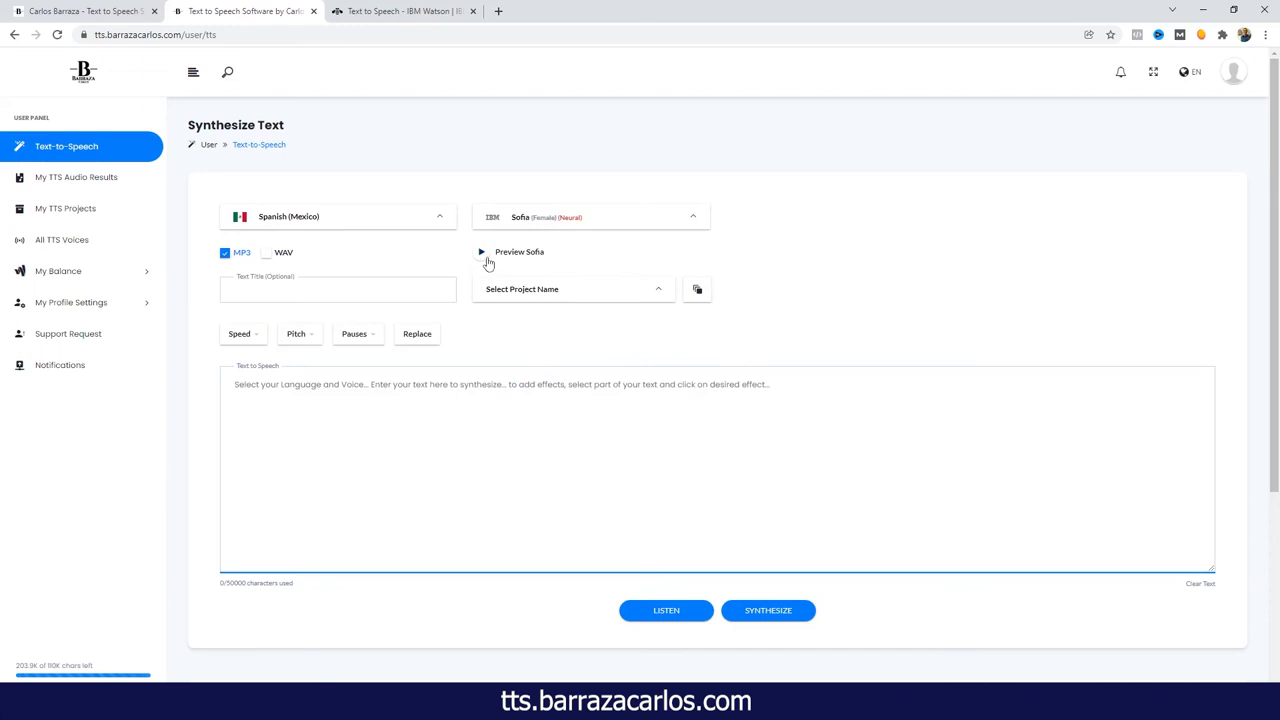
click(481, 251)
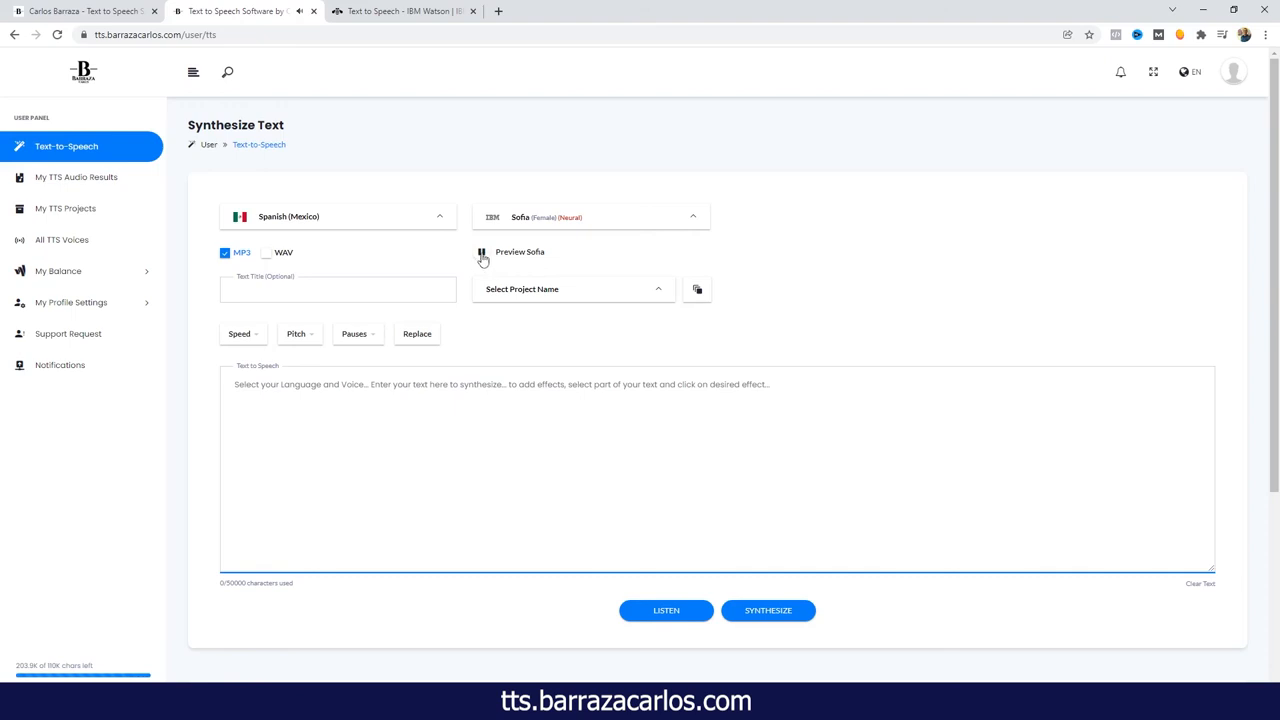
click(481, 252)
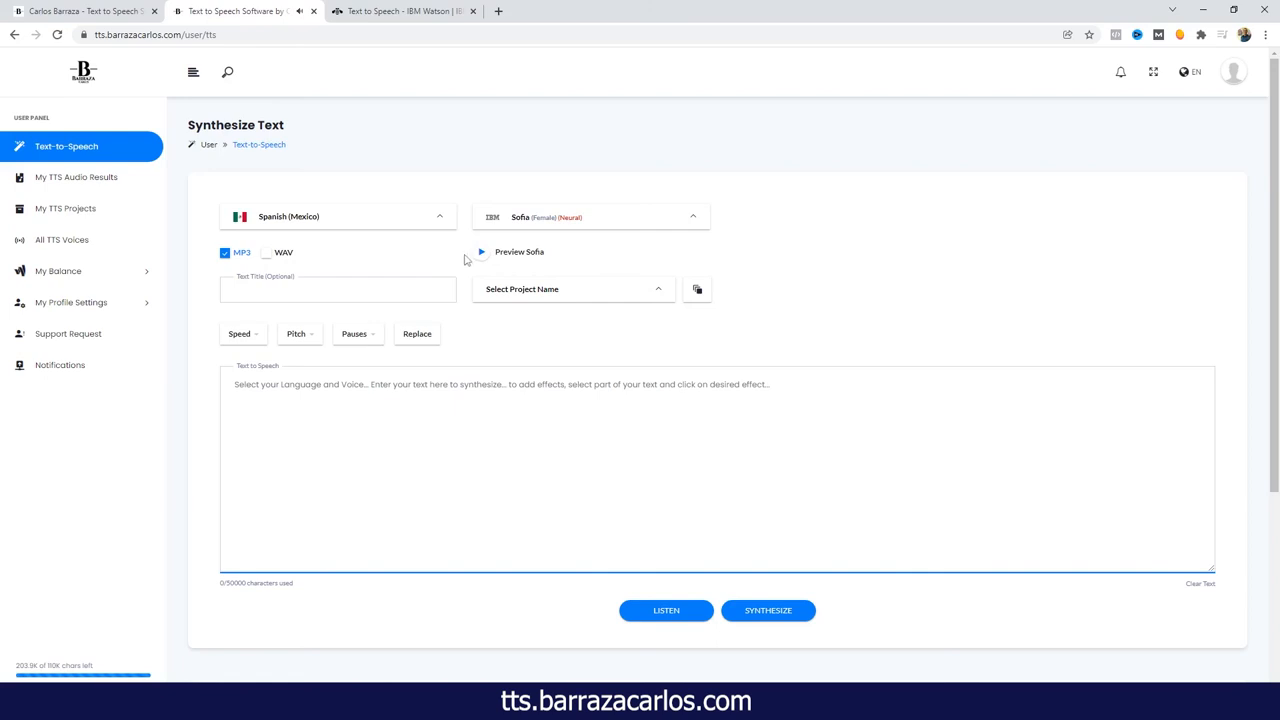
click(338, 216)
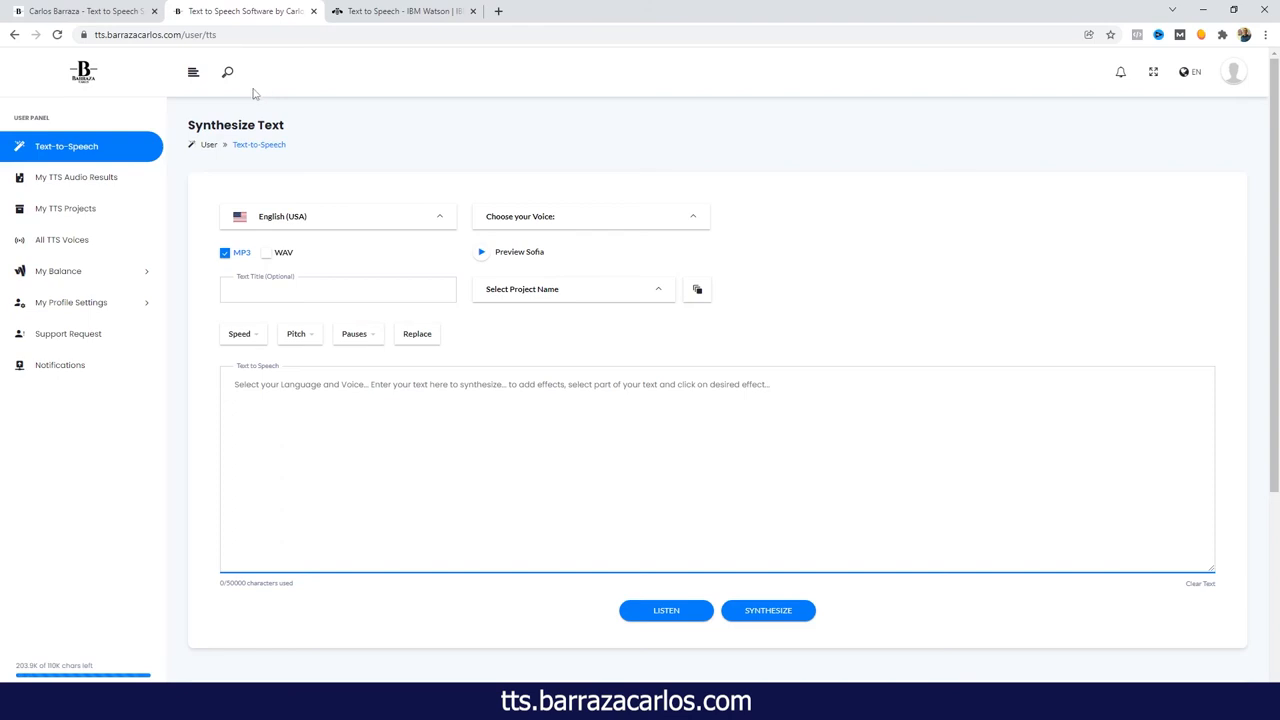
mouse_move(400, 11)
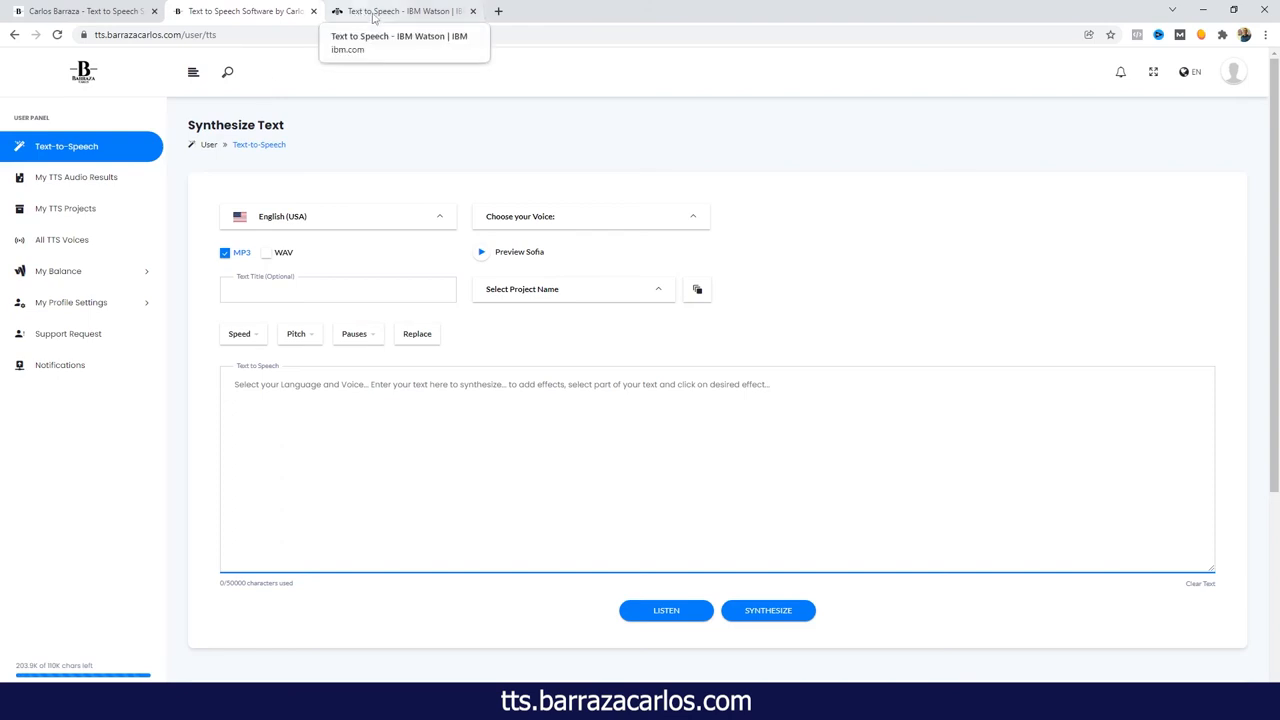
mouse_move(404, 112)
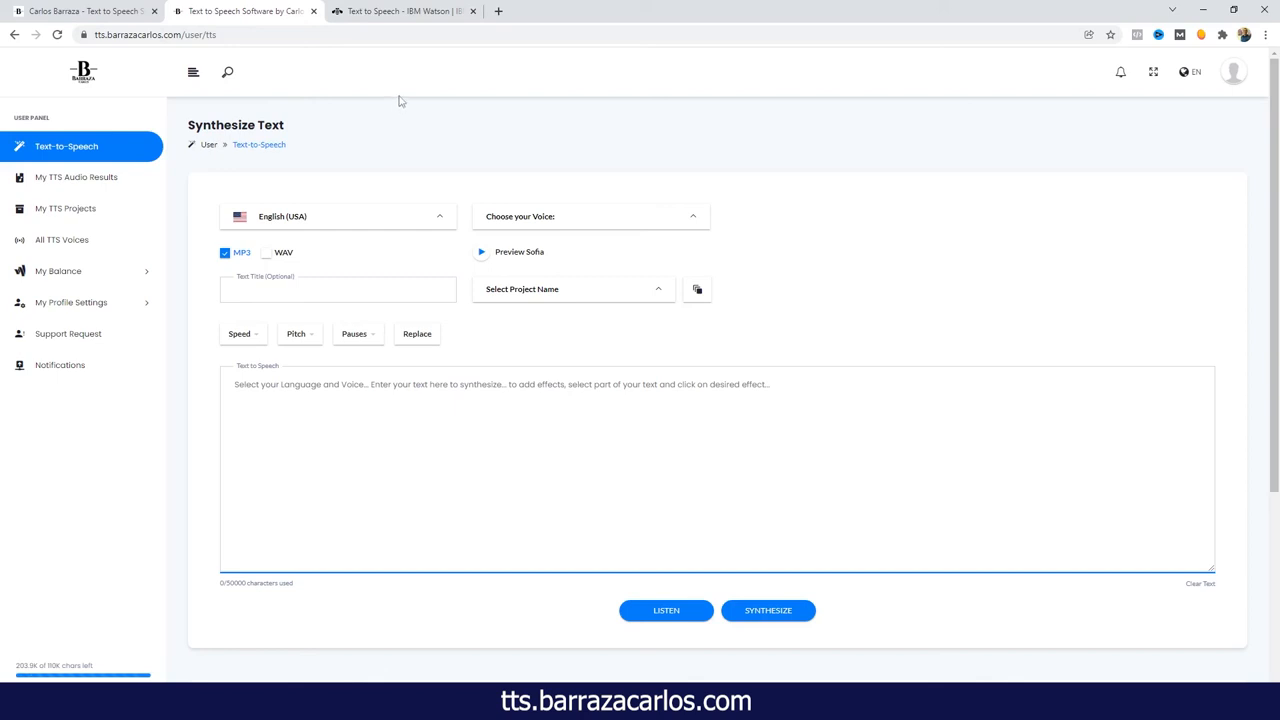
mouse_move(417, 93)
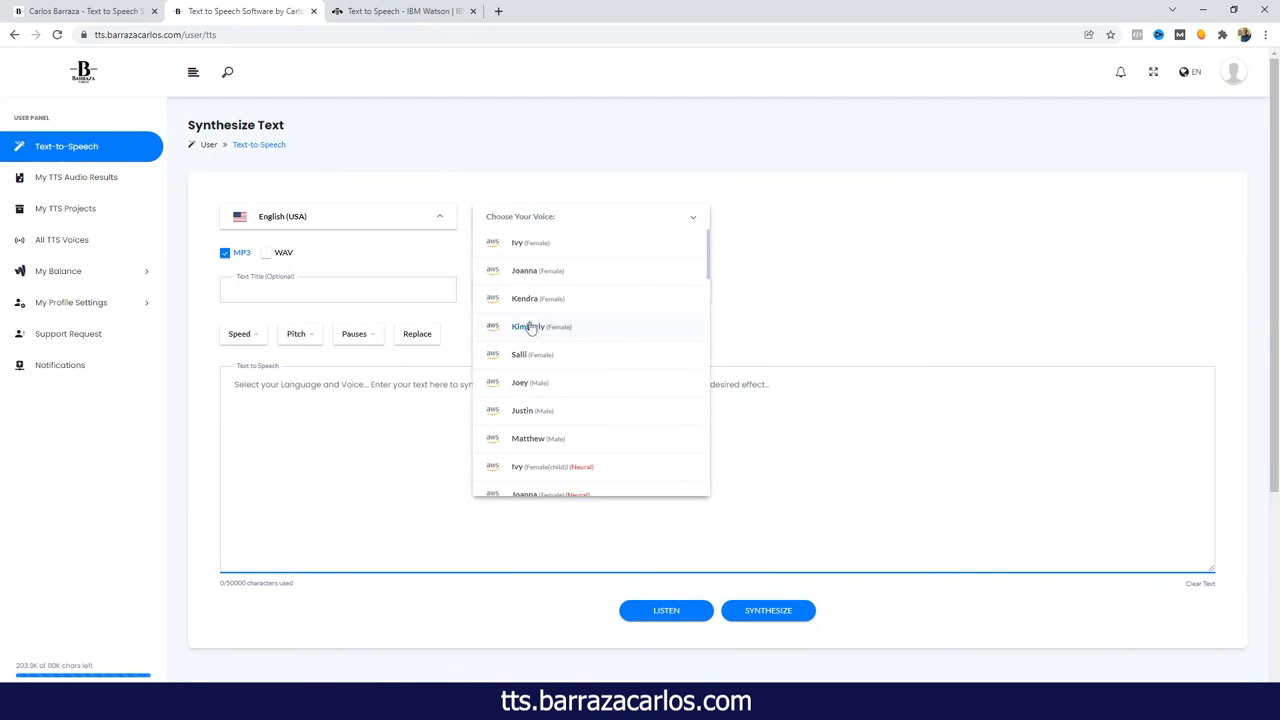
Step: Scroll the English (USA) voices and choose IBM's Michael (male, neural)
scroll(down, 3)
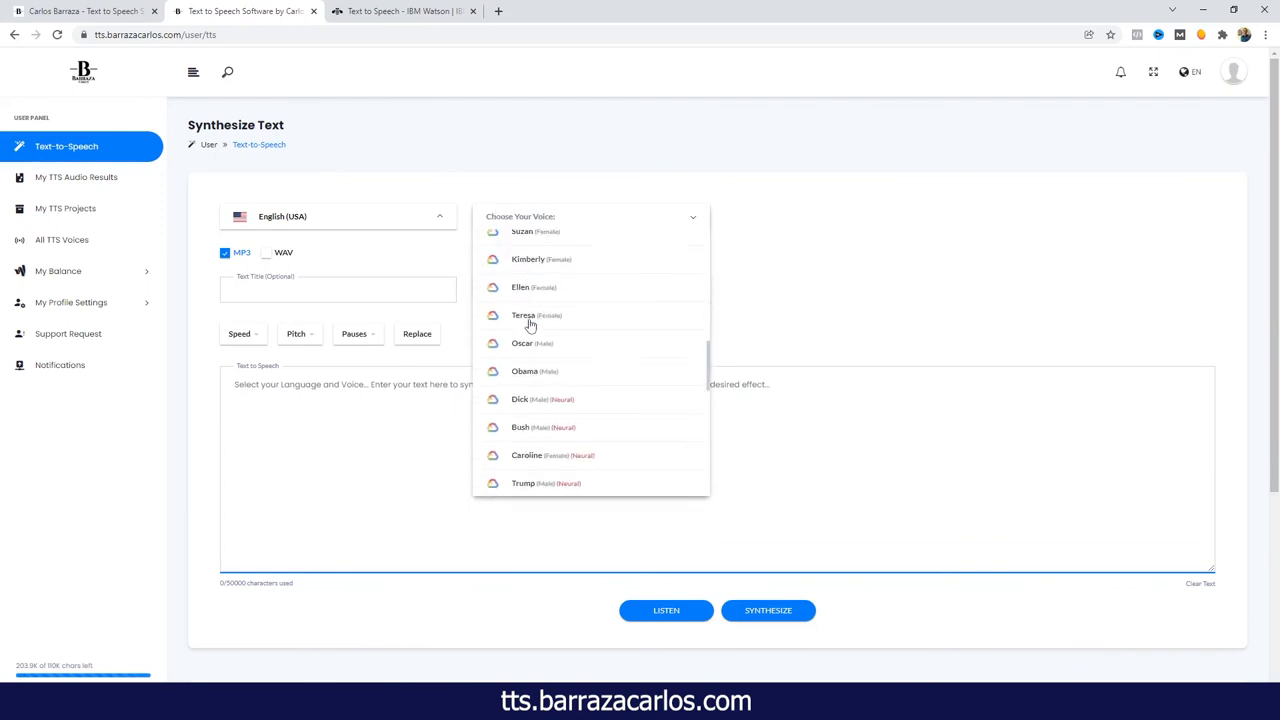
scroll(down, 3)
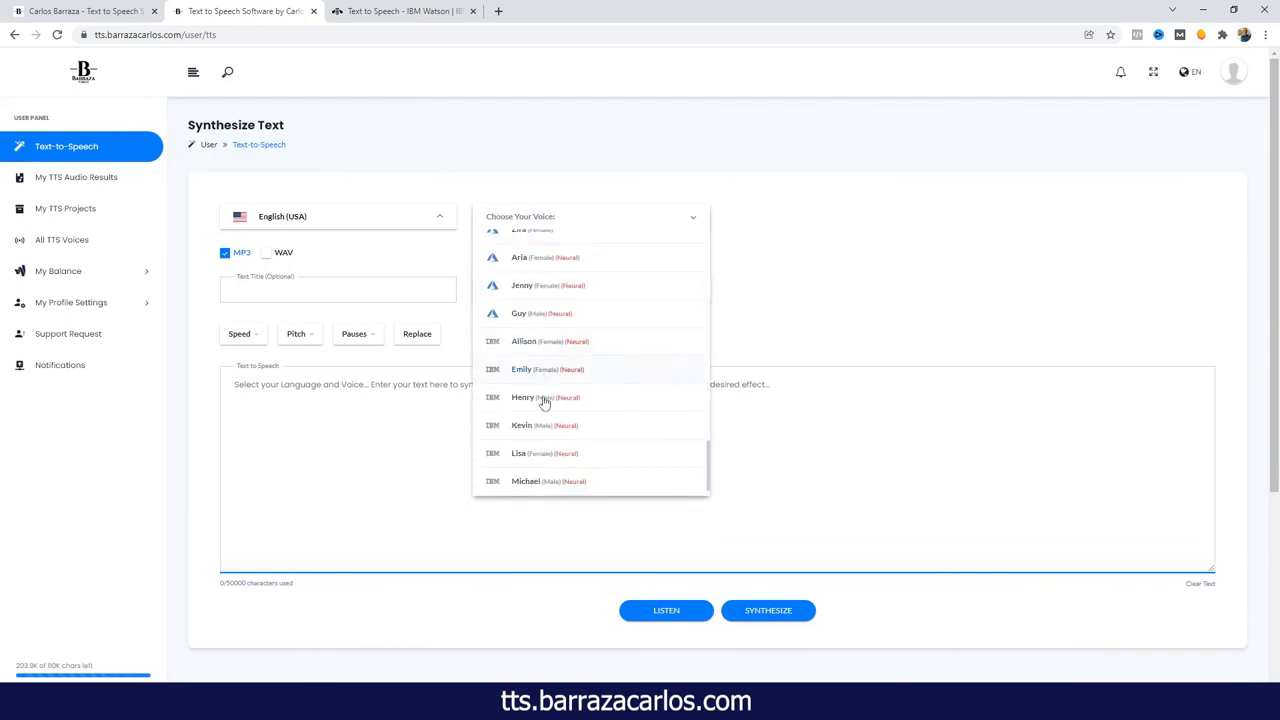
click(525, 481)
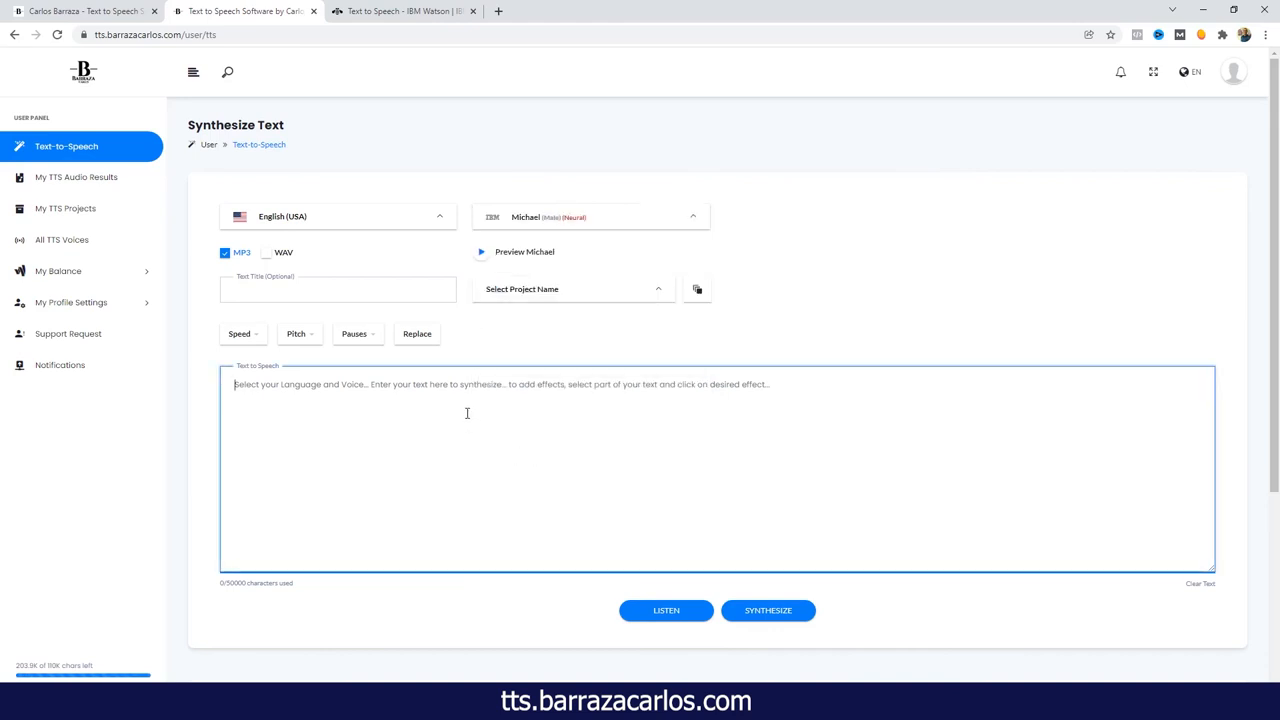
Step: Enter "Hello, I am Michael, I am from New York, I am 23 years old" and start LISTEN
text(Hello)
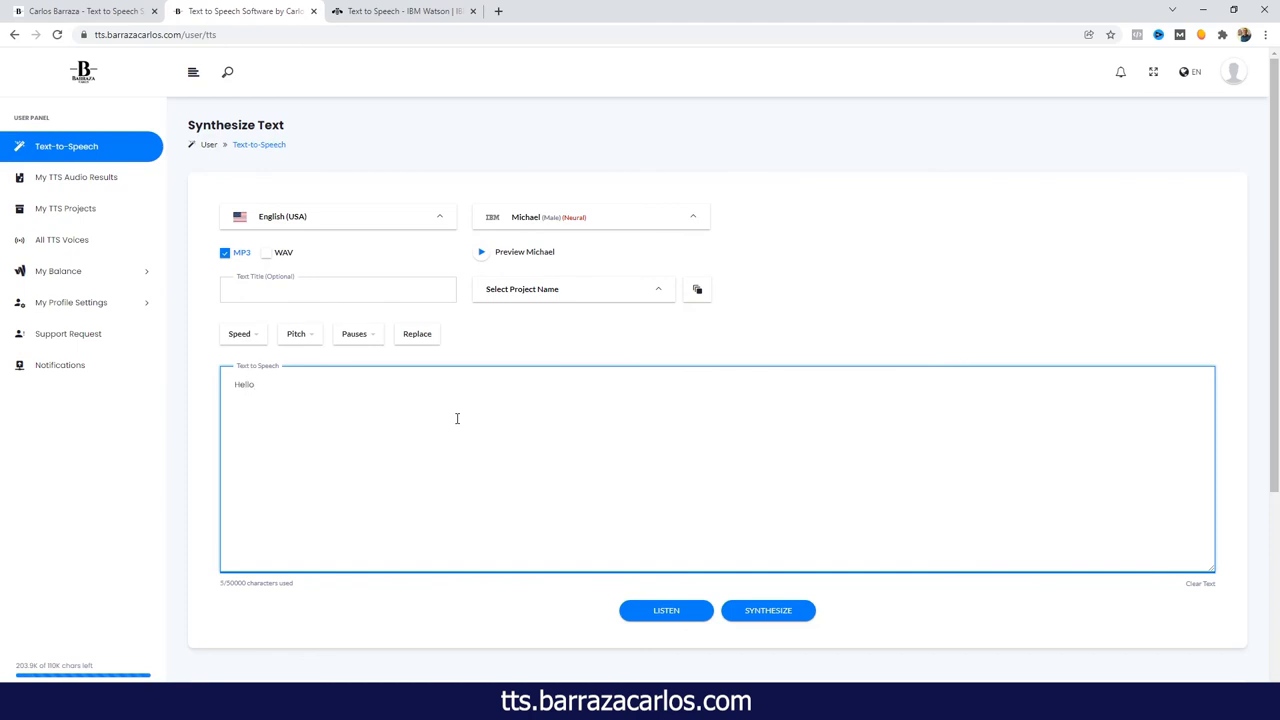
text(, I am Michael, I am from New)
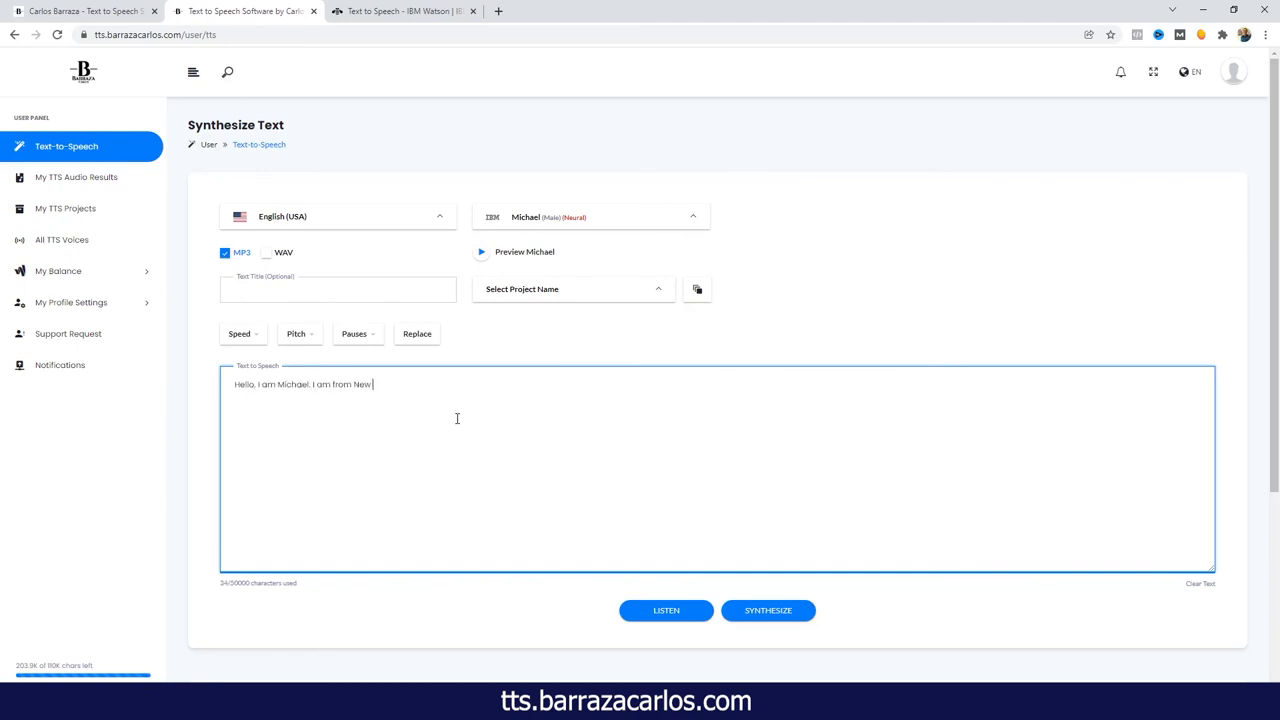
text(York, I am 23 years old.)
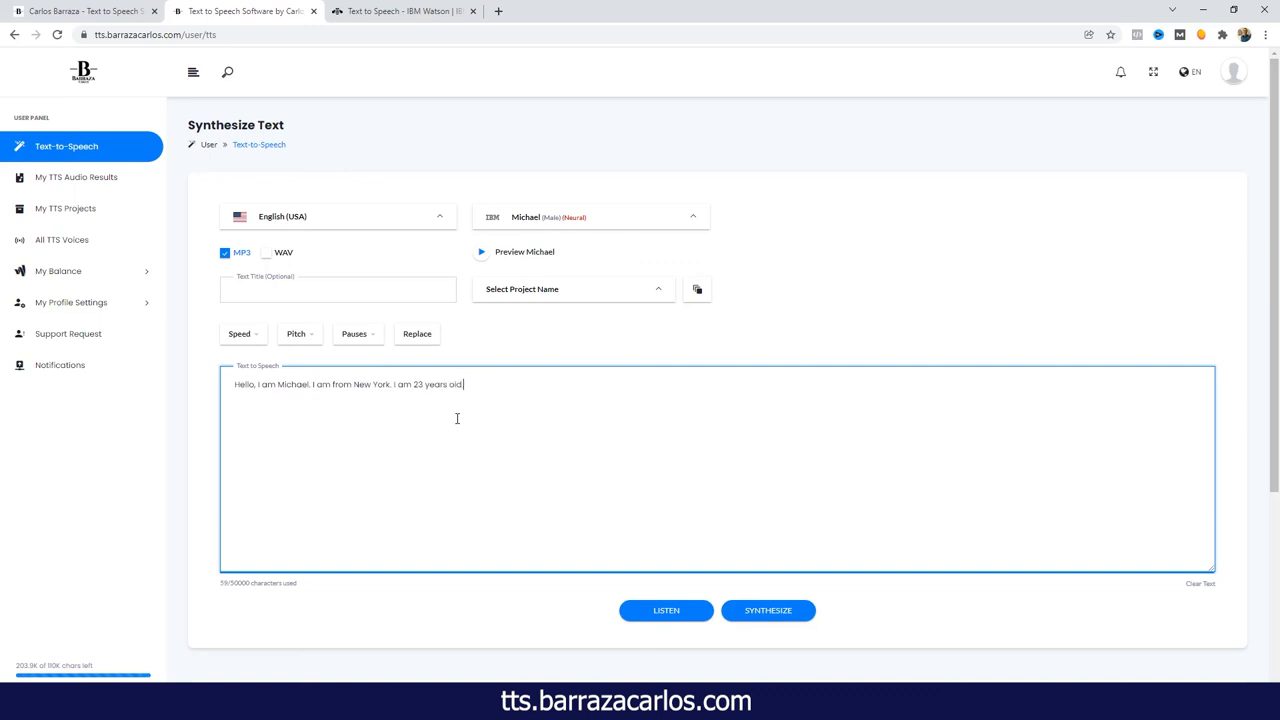
mouse_move(565, 601)
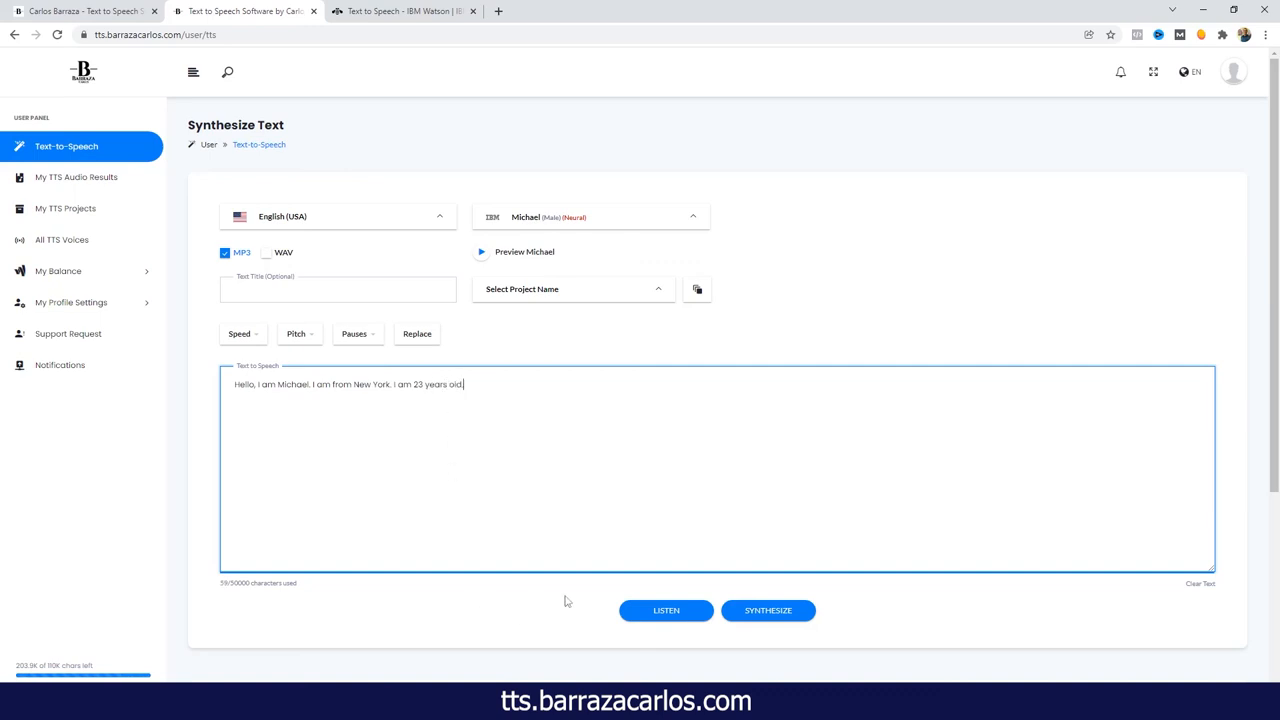
click(666, 611)
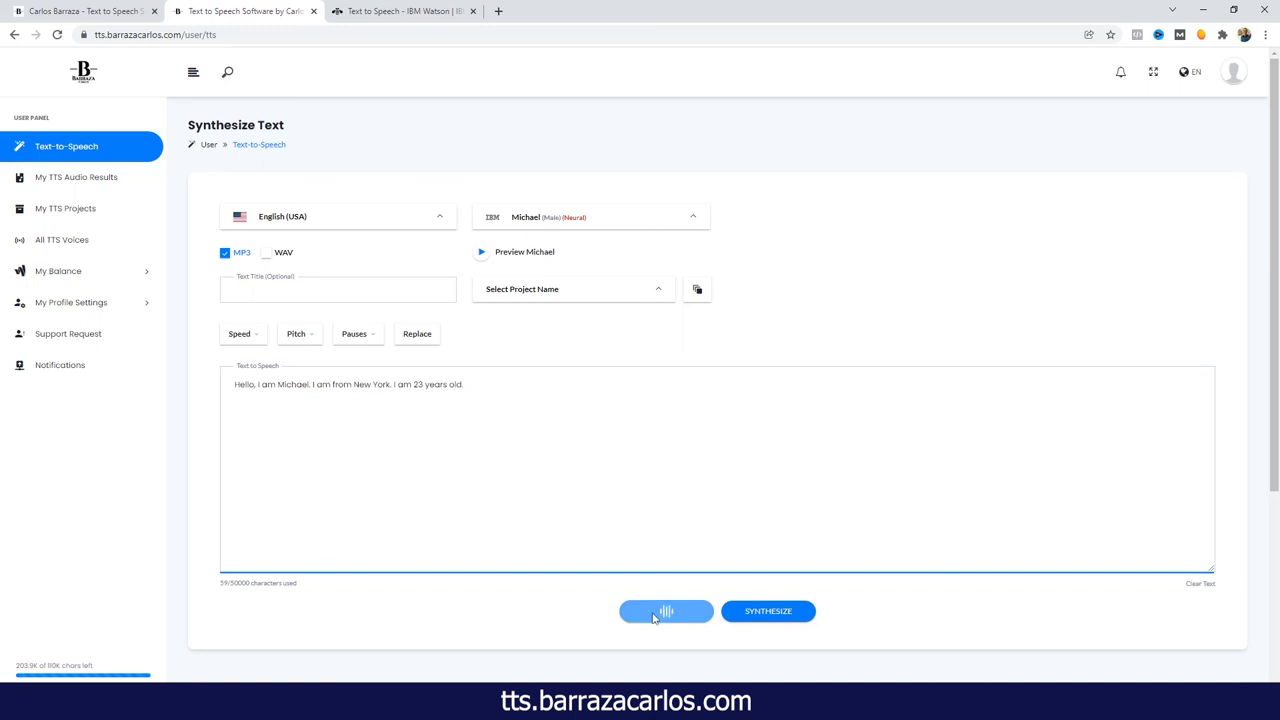
Step: Play Michael's synthesized sentence in the Listen Synthesized Text dialog
click(666, 611)
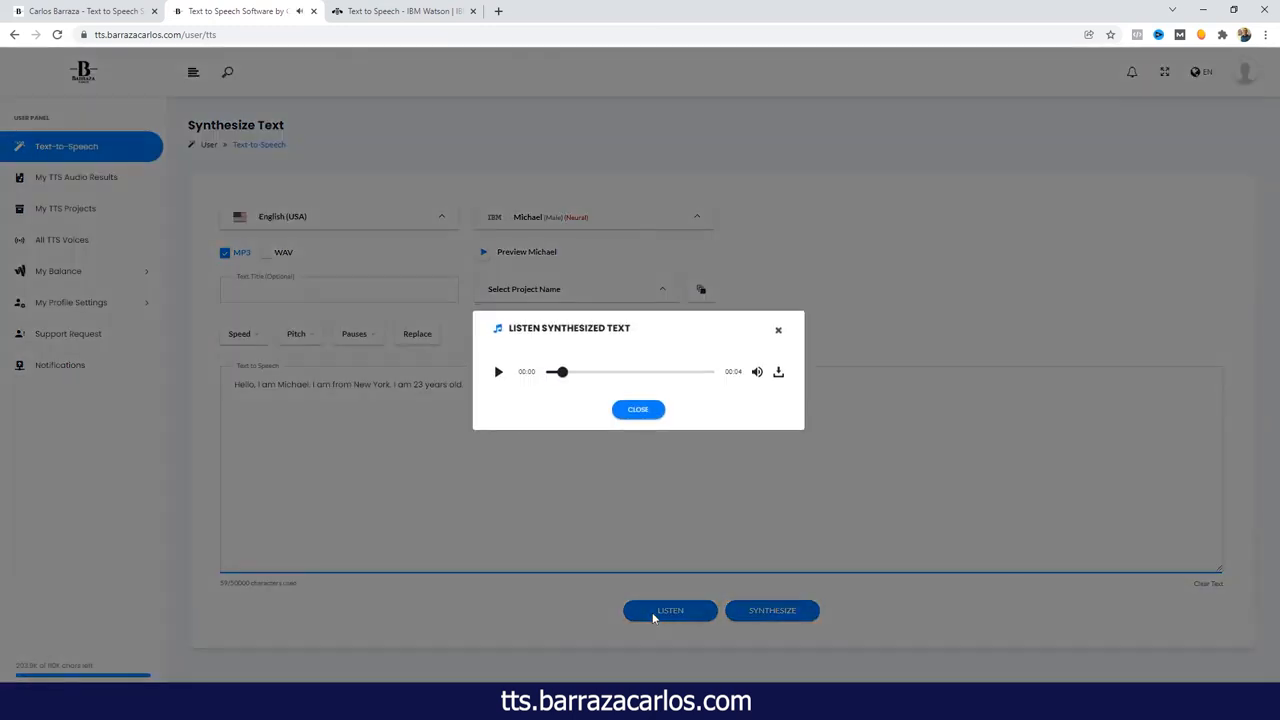
click(498, 371)
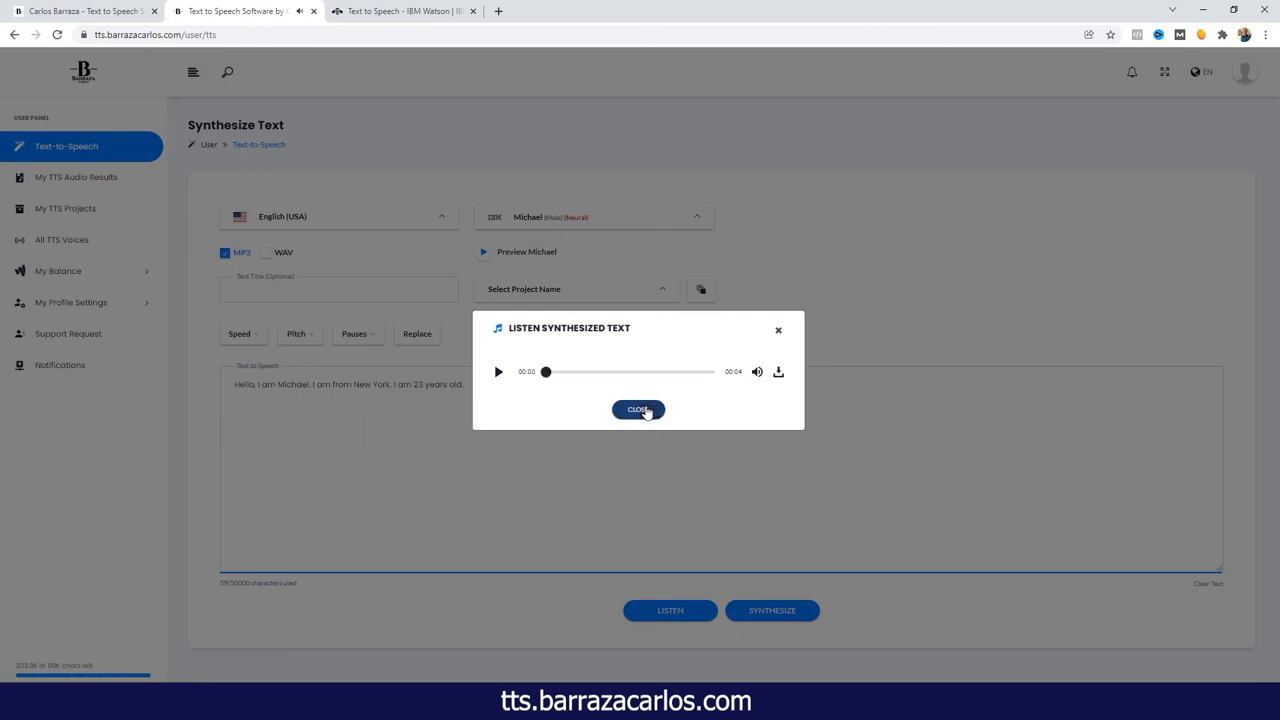
Step: Dismiss the Listen Synthesized Text dialog and put the cursor back in the text box with Michael's sentence
click(638, 409)
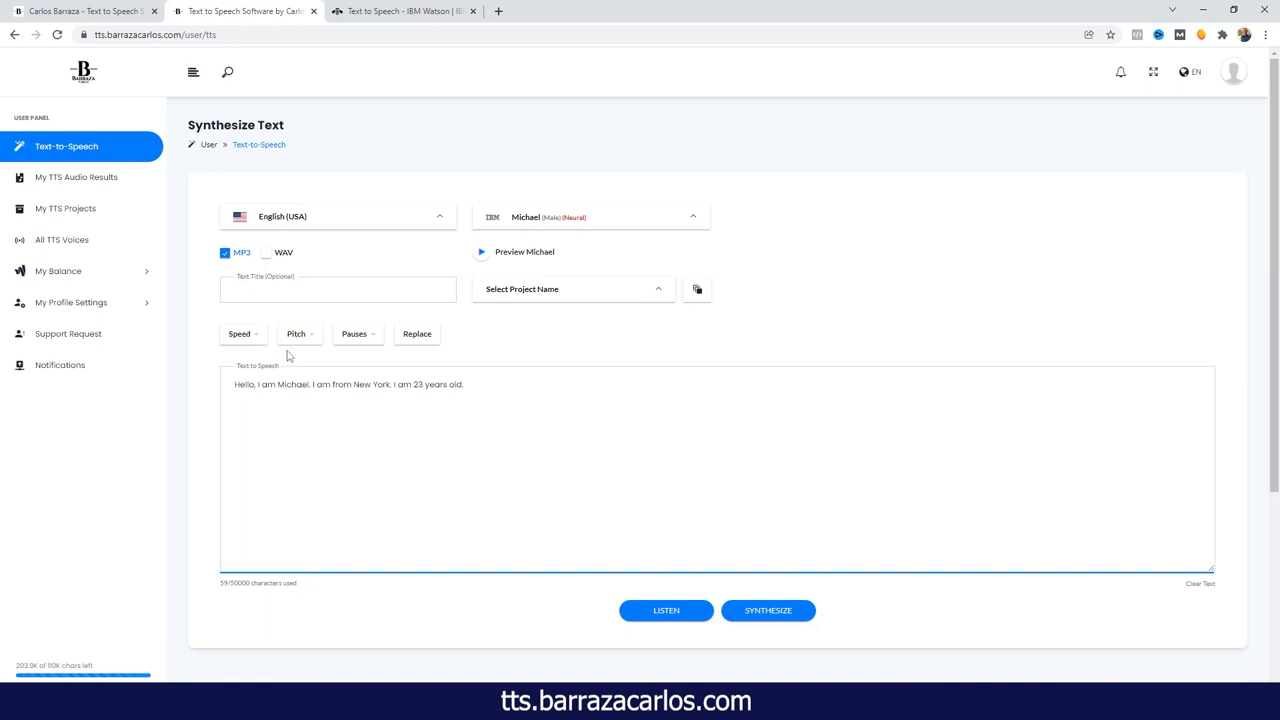
click(417, 485)
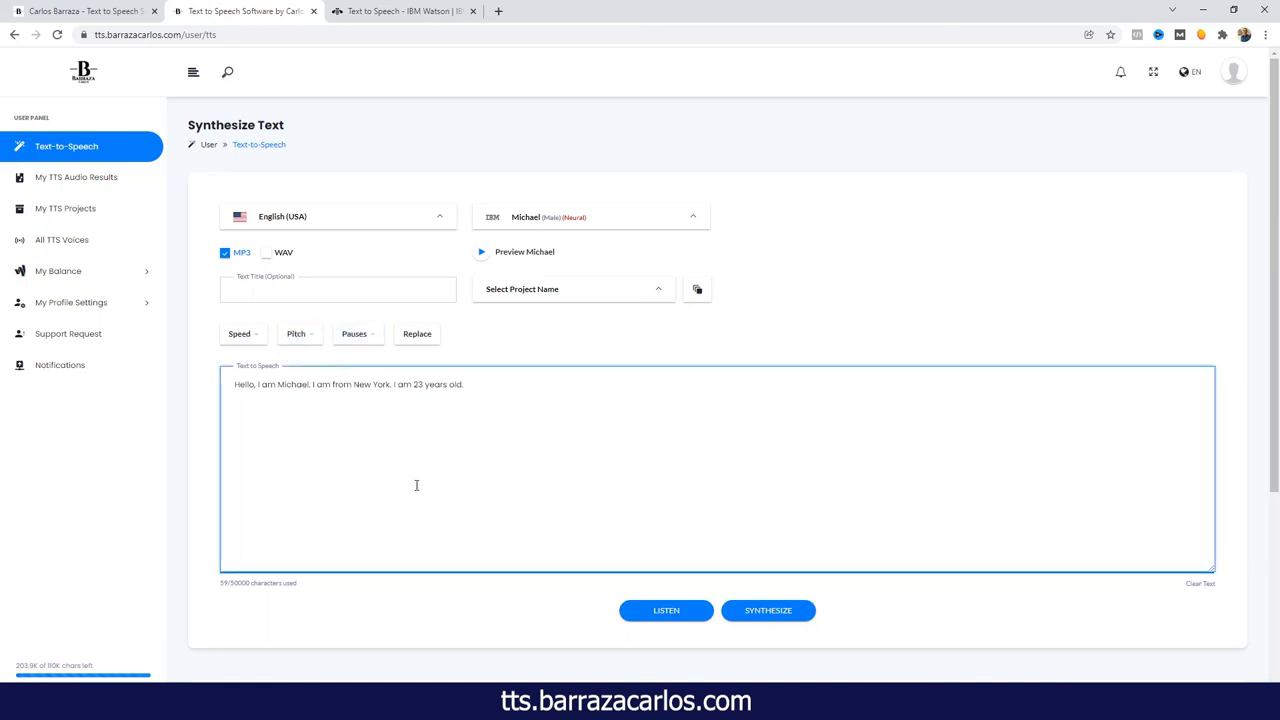